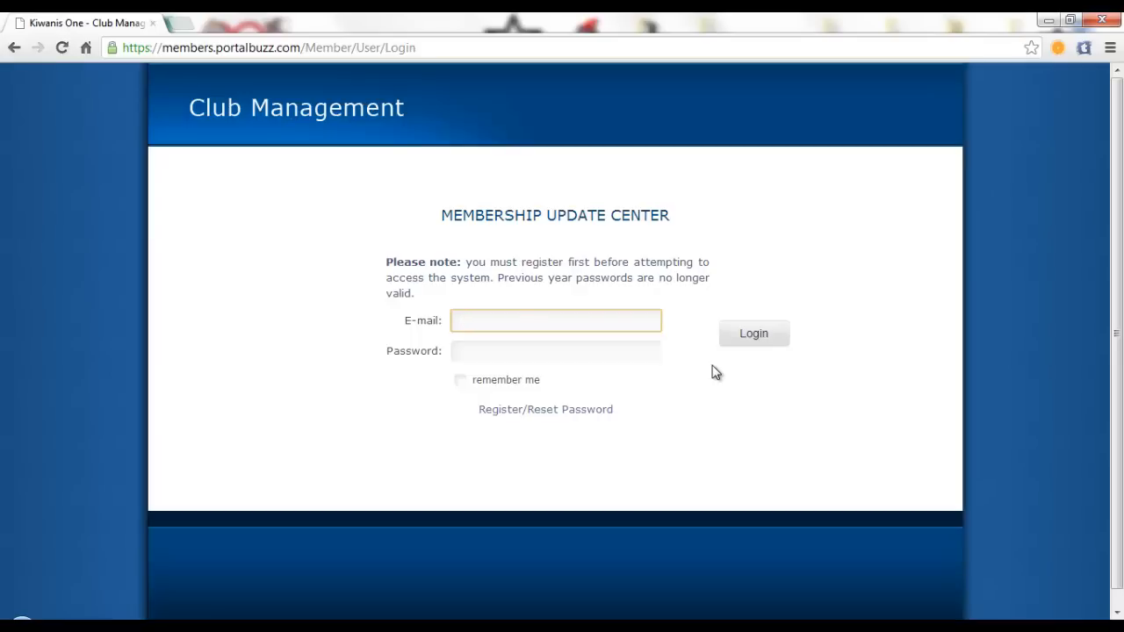
# Go from the login form to the Register/Reset Password page for an emailed password link.
pyautogui.click(556, 320)
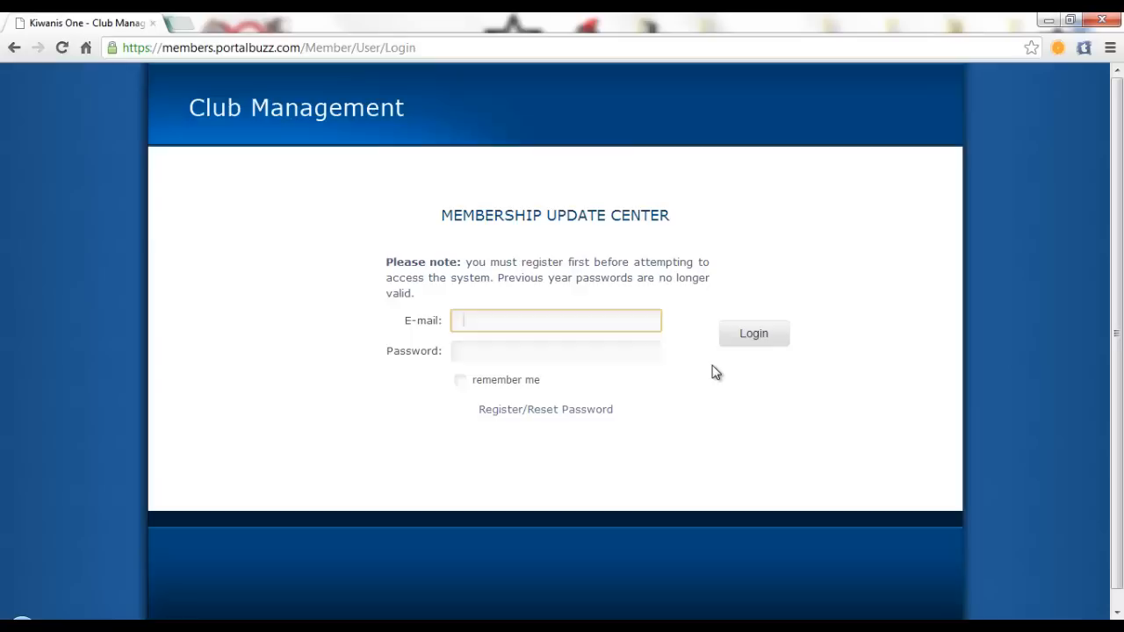
pyautogui.moveTo(856, 201)
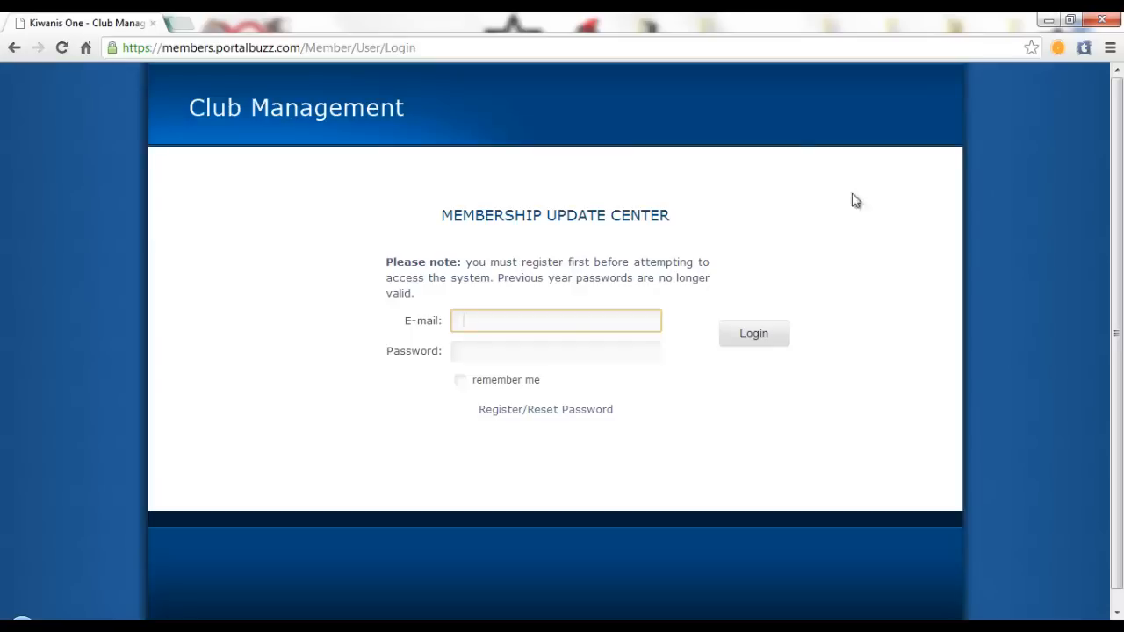
pyautogui.click(263, 47)
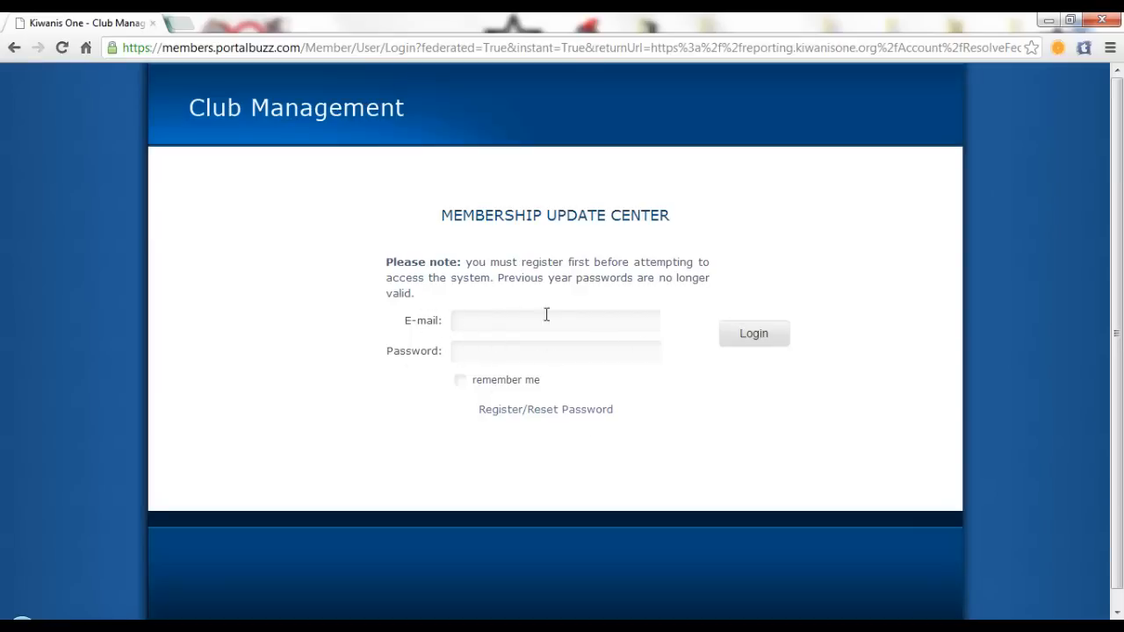
pyautogui.moveTo(763, 338)
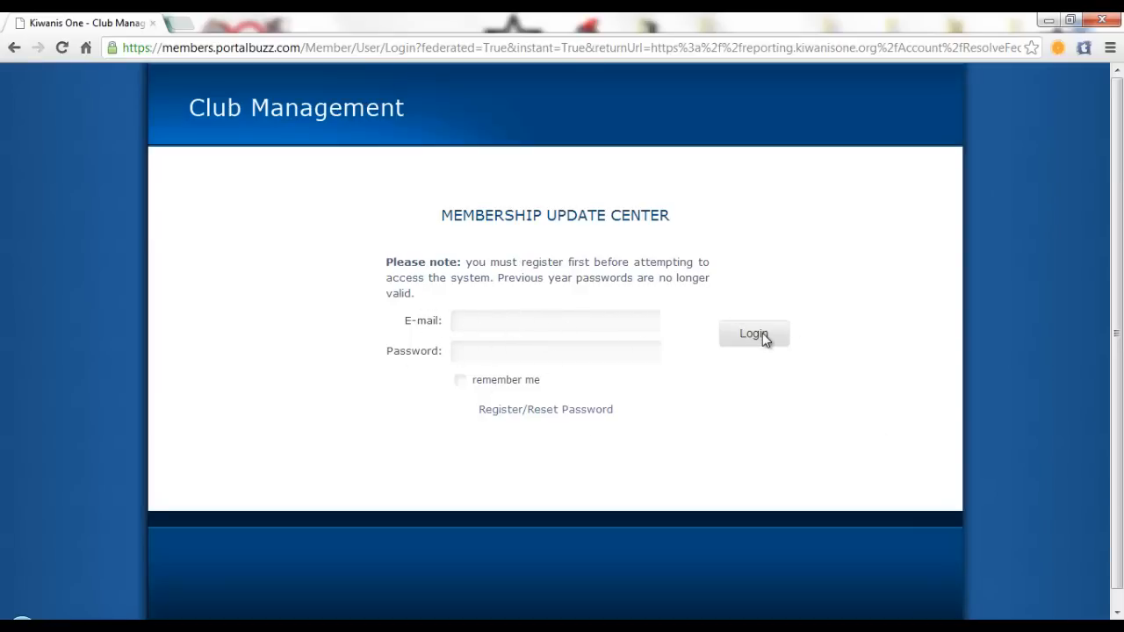
pyautogui.moveTo(681, 325)
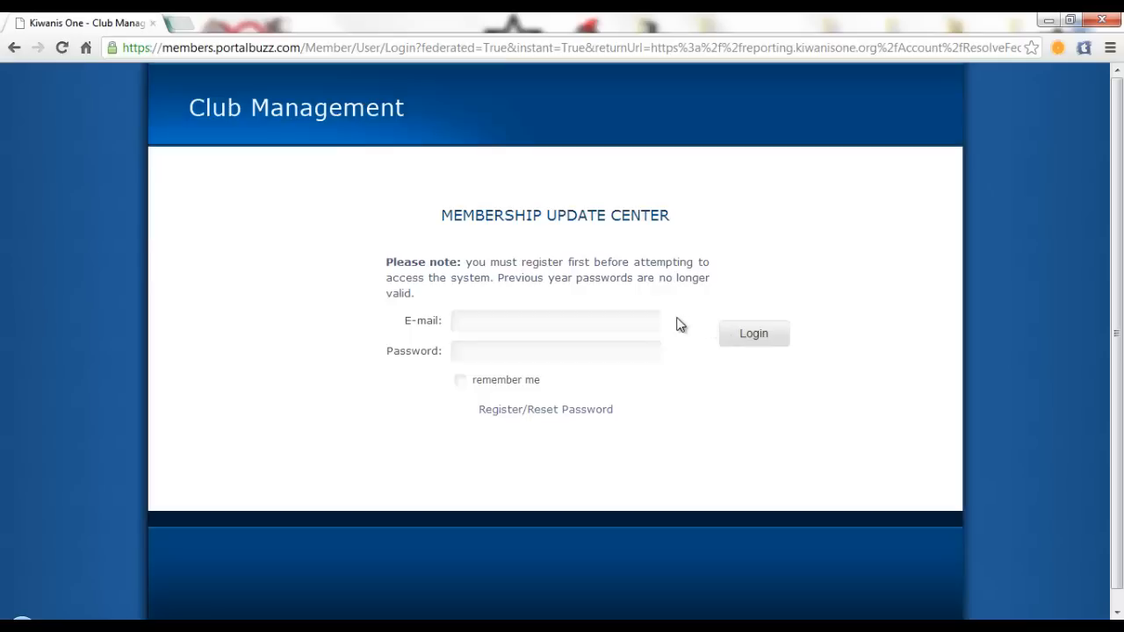
pyautogui.moveTo(496, 413)
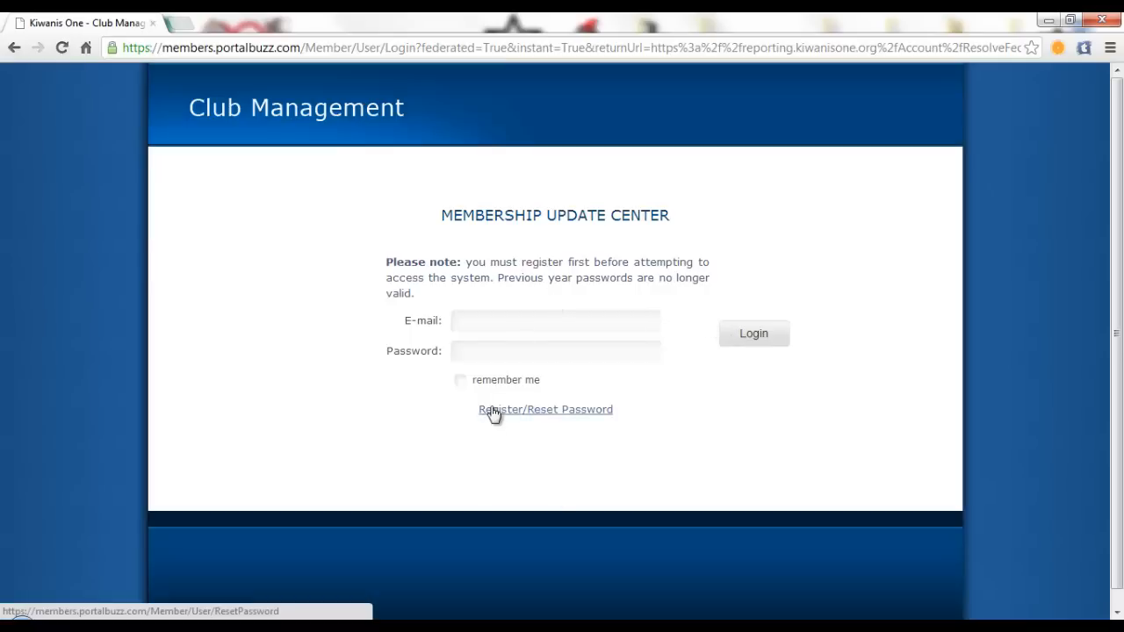
pyautogui.click(545, 409)
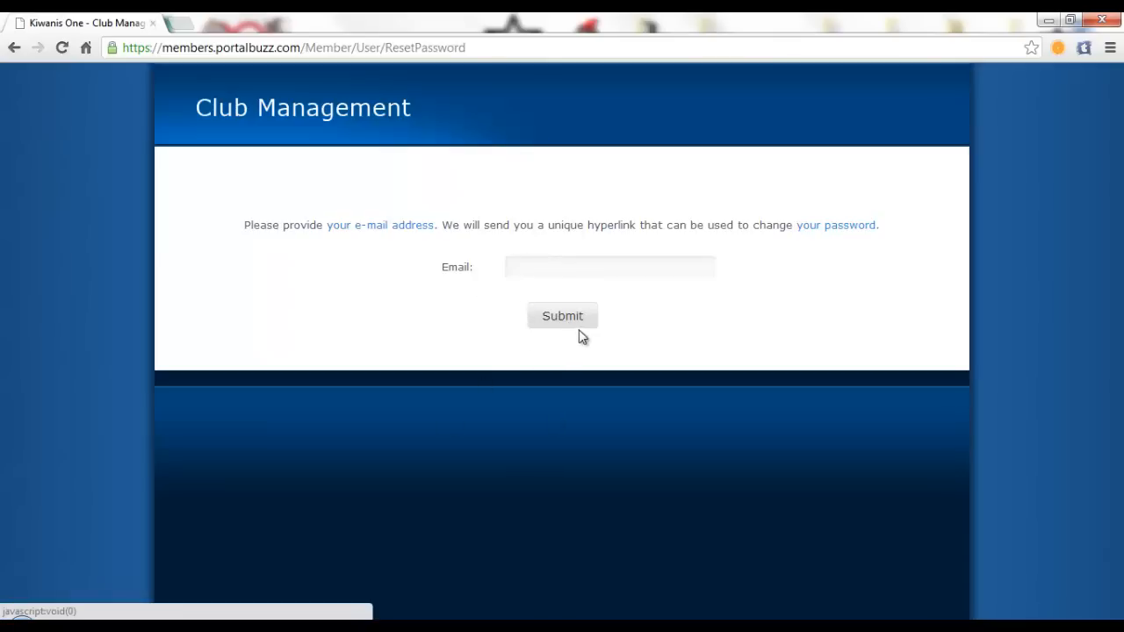
pyautogui.moveTo(558, 333)
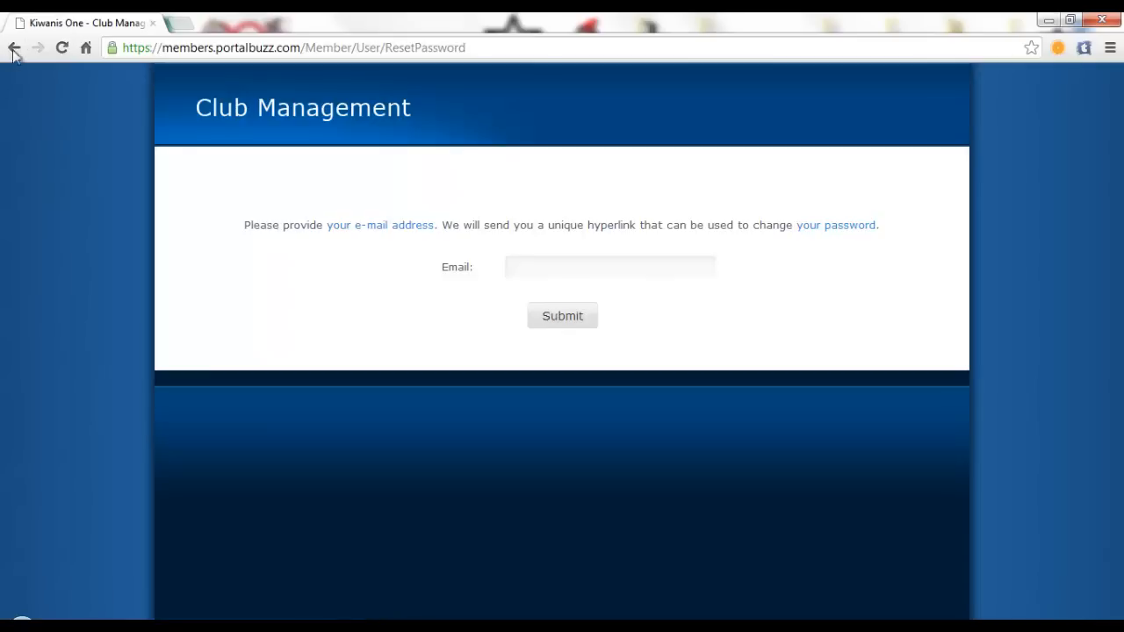
# Go back to the login page and log in with the club email and password.
pyautogui.click(14, 48)
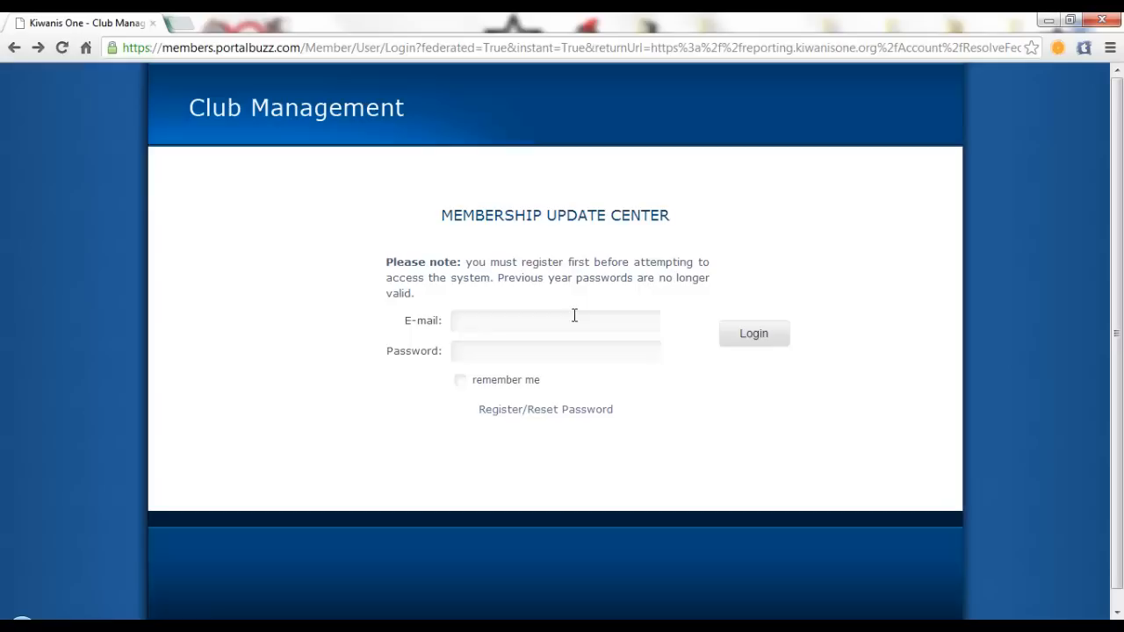
pyautogui.click(555, 319)
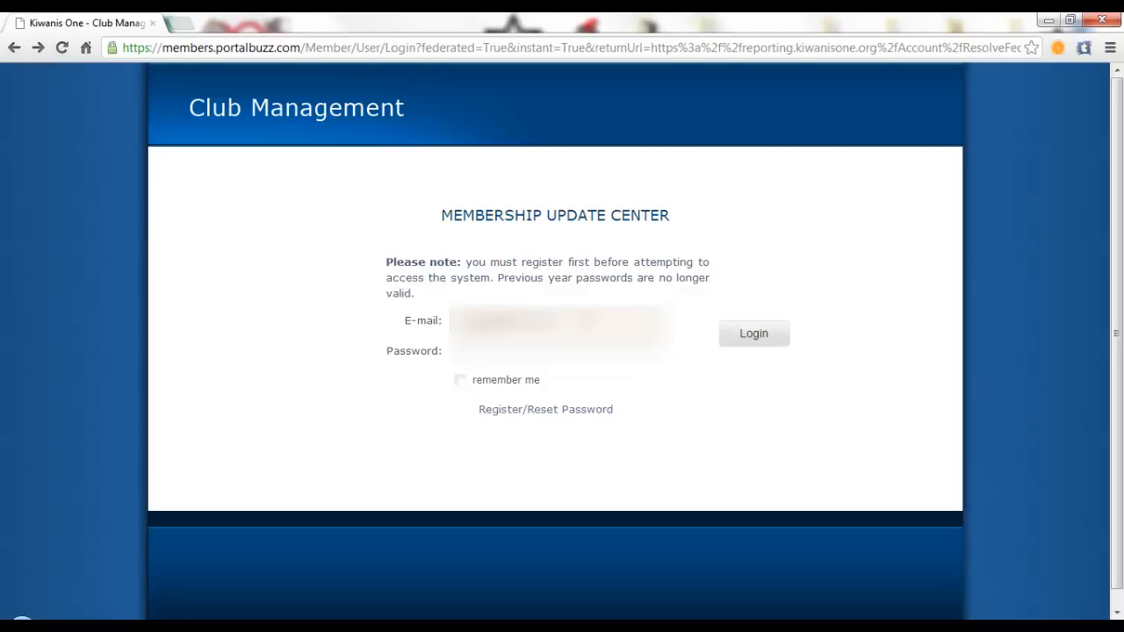
pyautogui.click(557, 350)
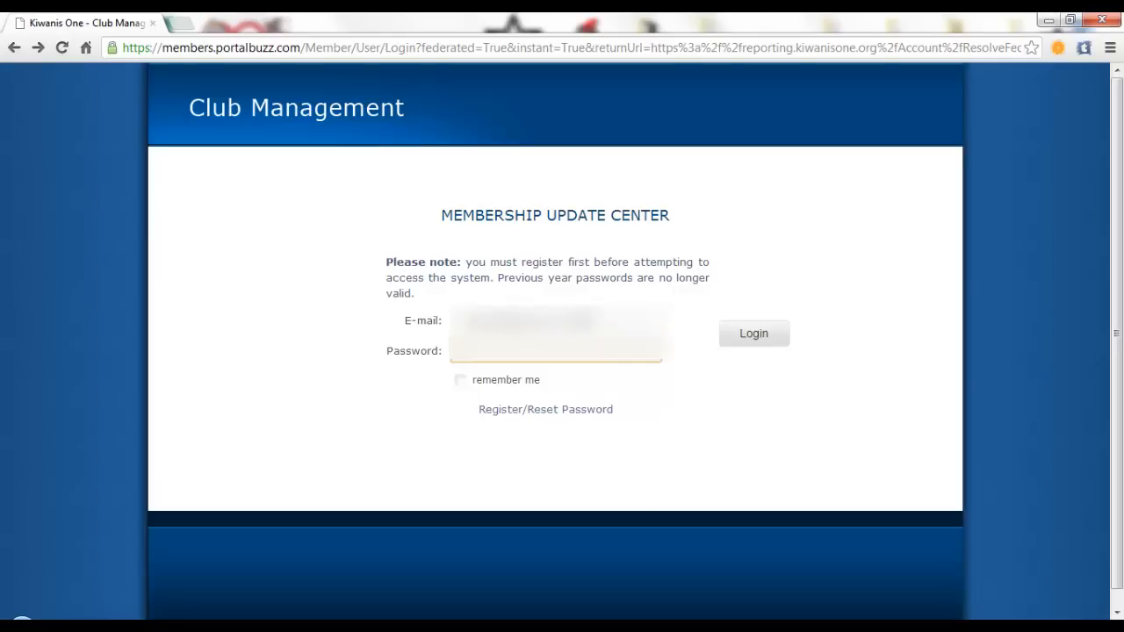
pyautogui.click(753, 334)
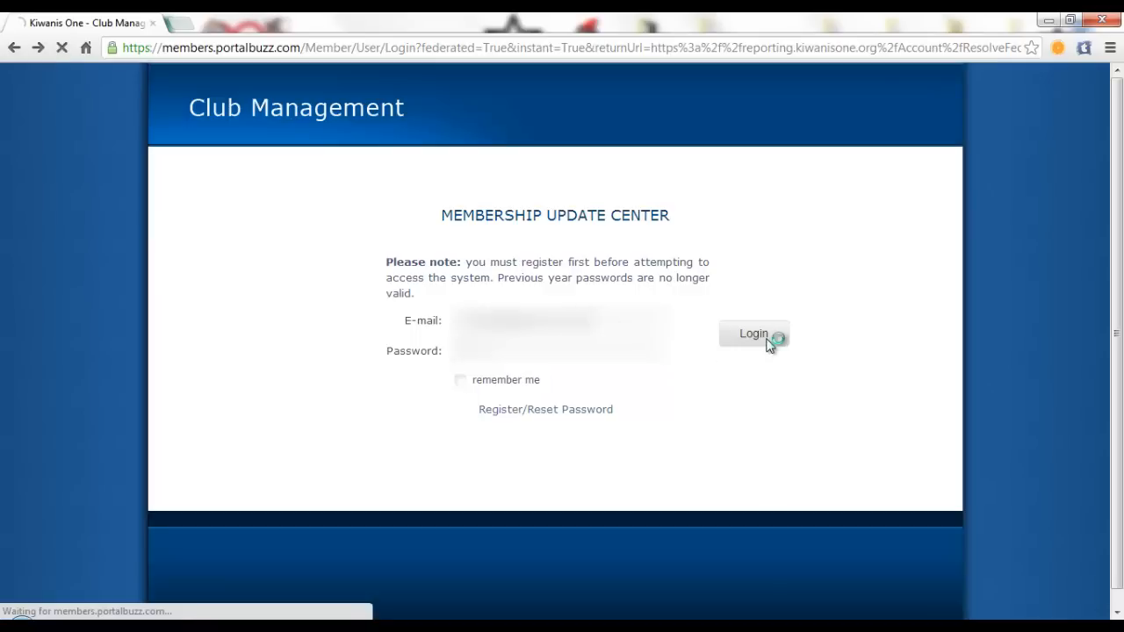
pyautogui.click(752, 334)
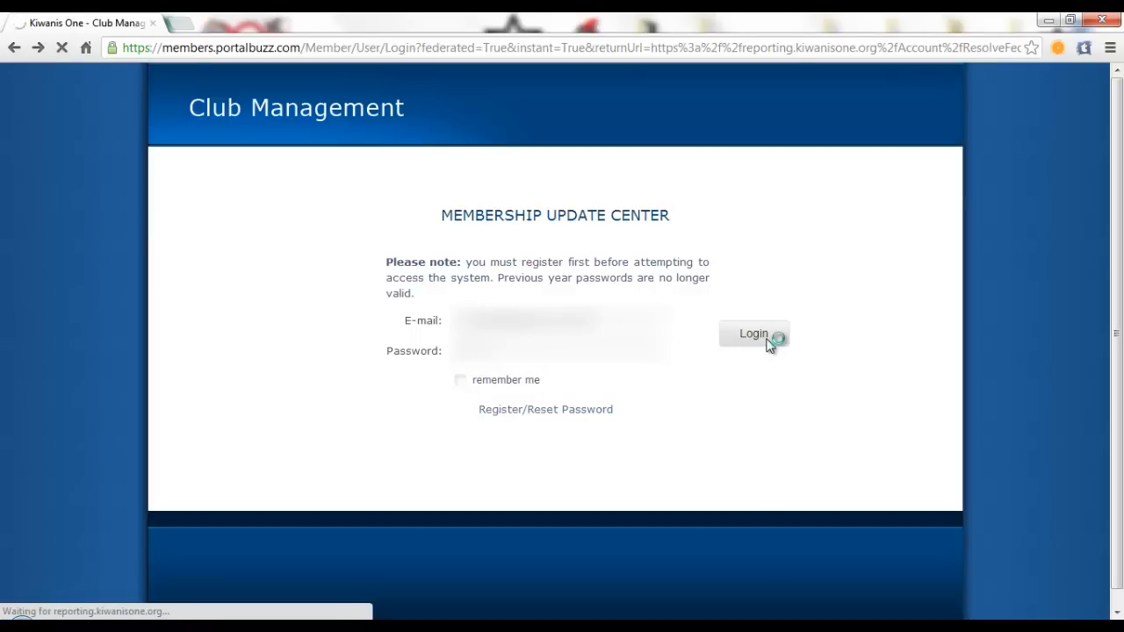
pyautogui.click(752, 334)
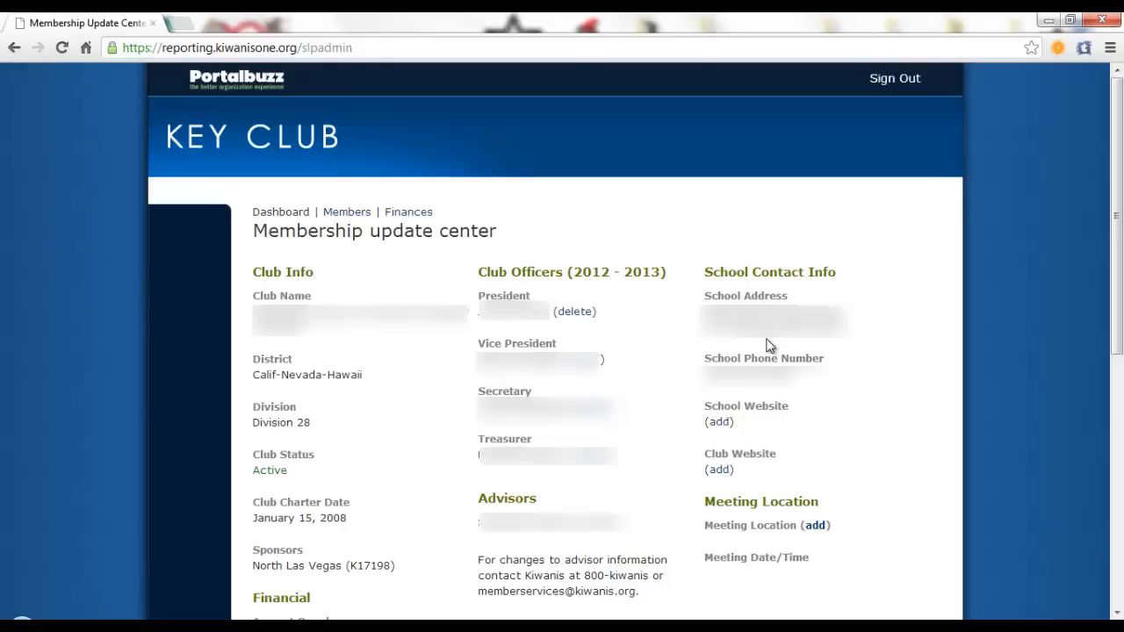
pyautogui.moveTo(696, 249)
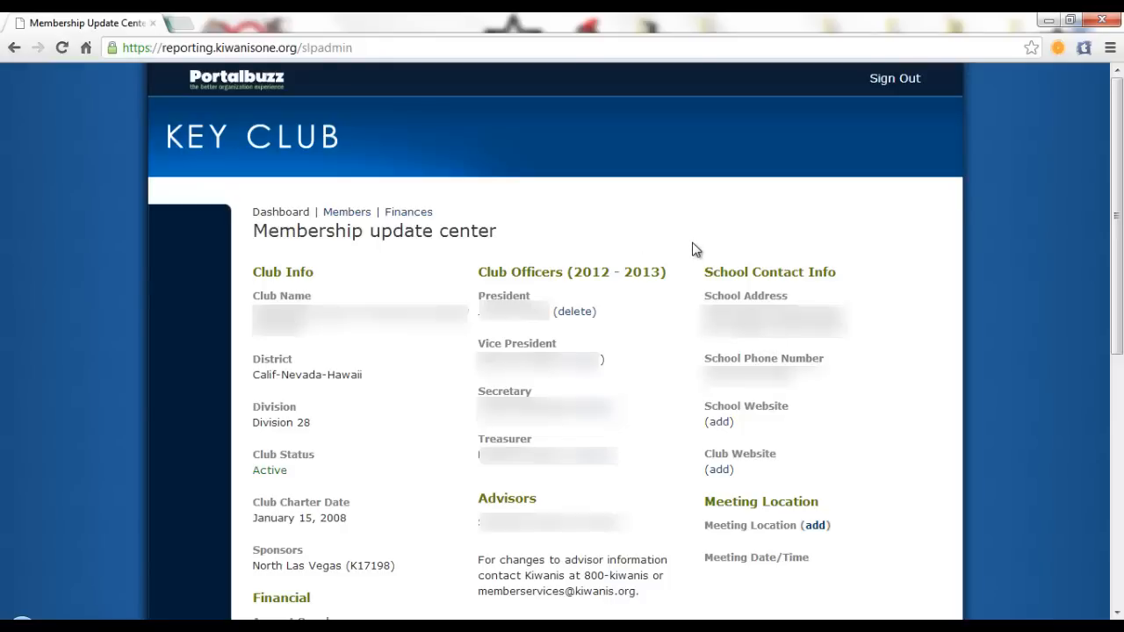
pyautogui.moveTo(667, 197)
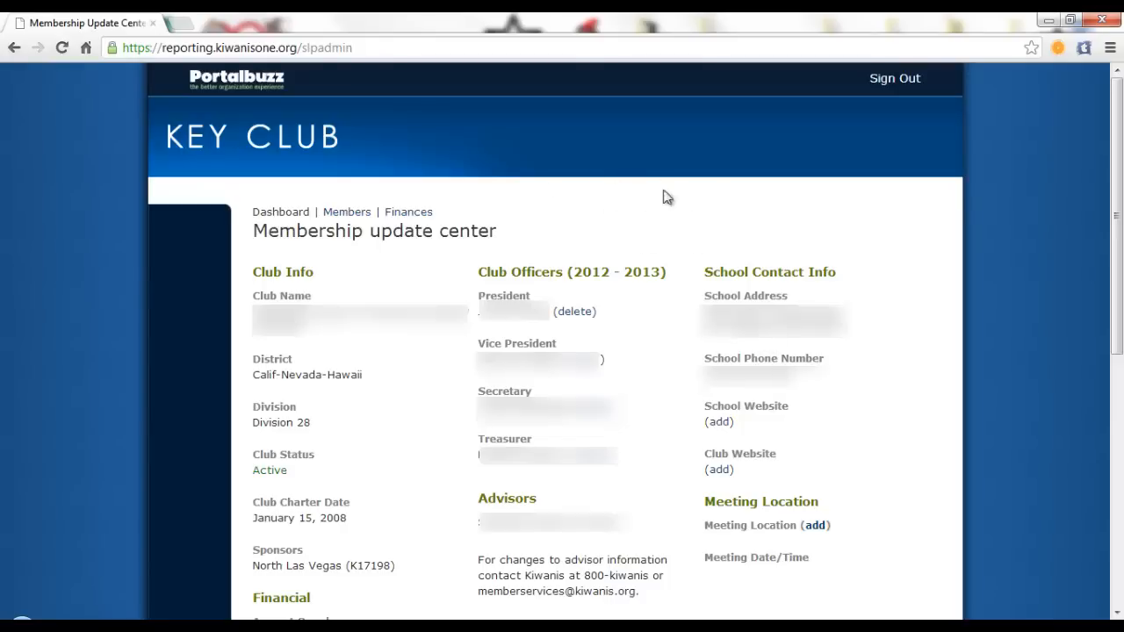
pyautogui.moveTo(340, 270)
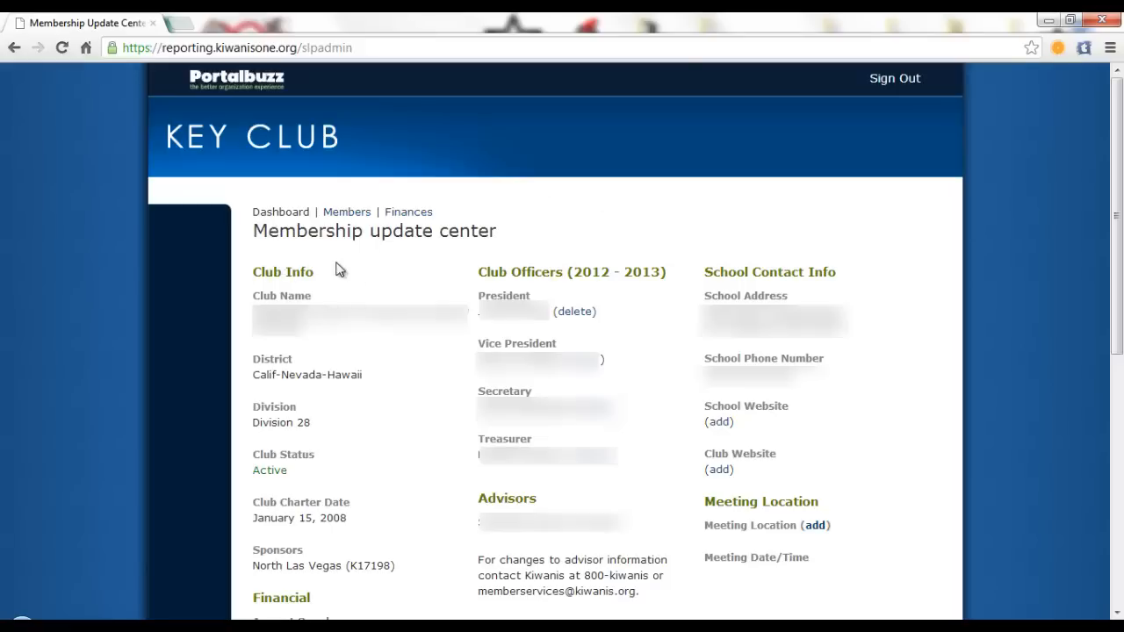
pyautogui.moveTo(776, 281)
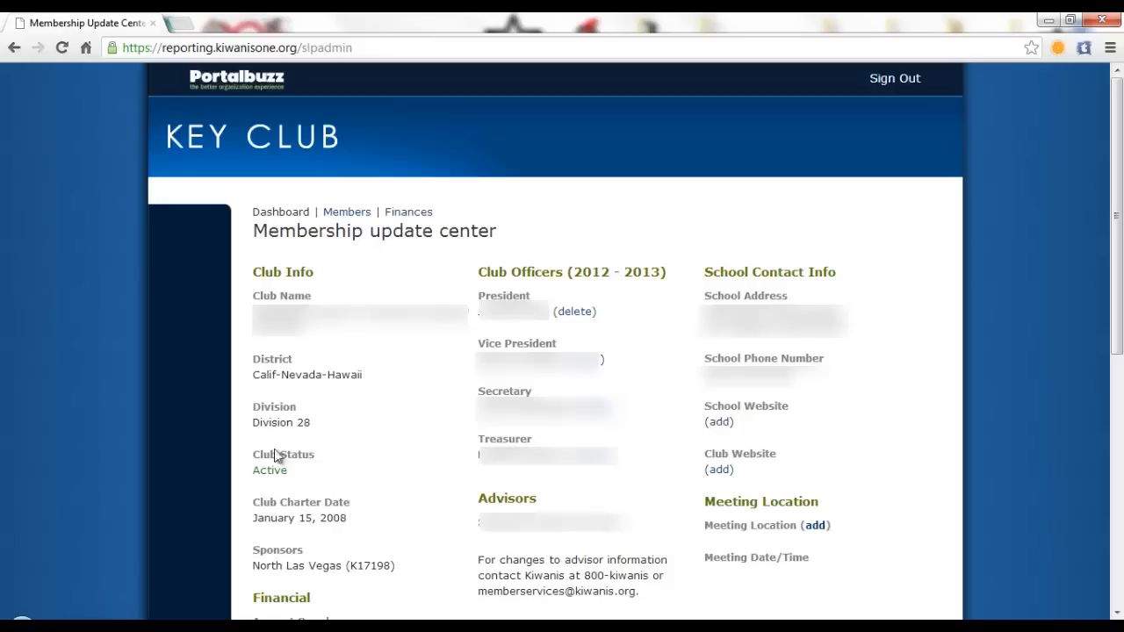
pyautogui.moveTo(267, 490)
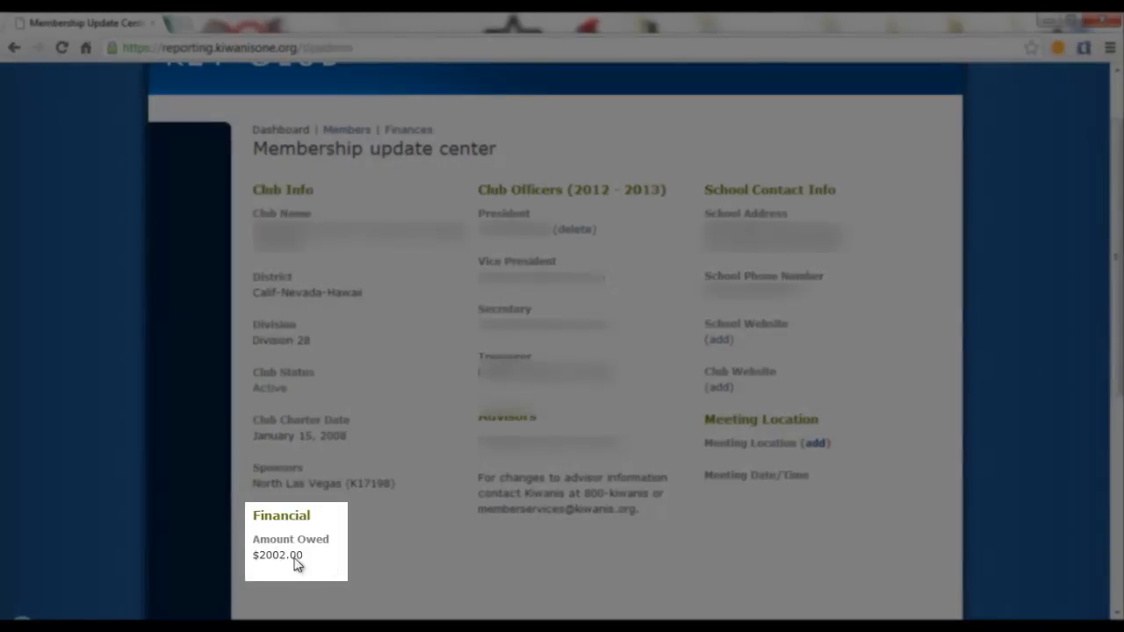
pyautogui.moveTo(353, 576)
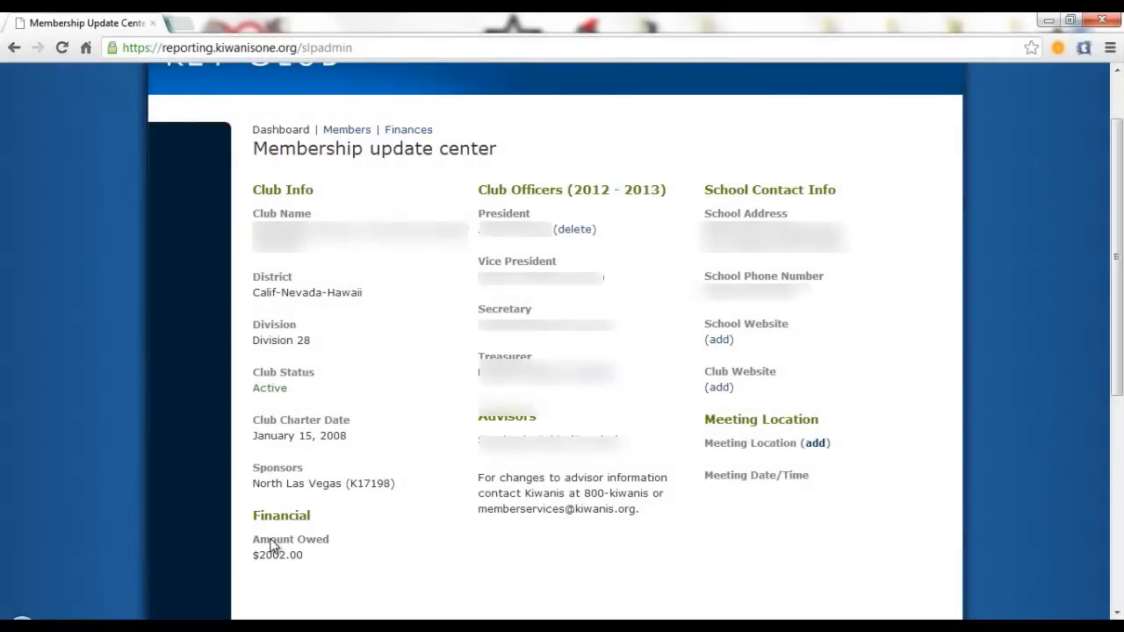
pyautogui.moveTo(240, 299)
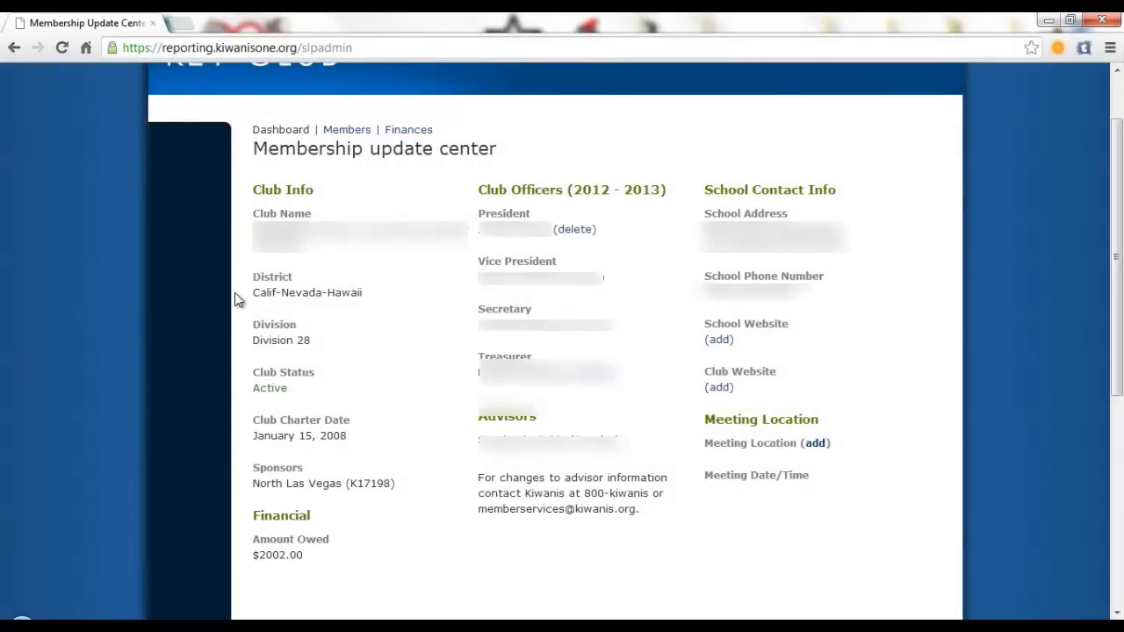
pyautogui.moveTo(297, 552)
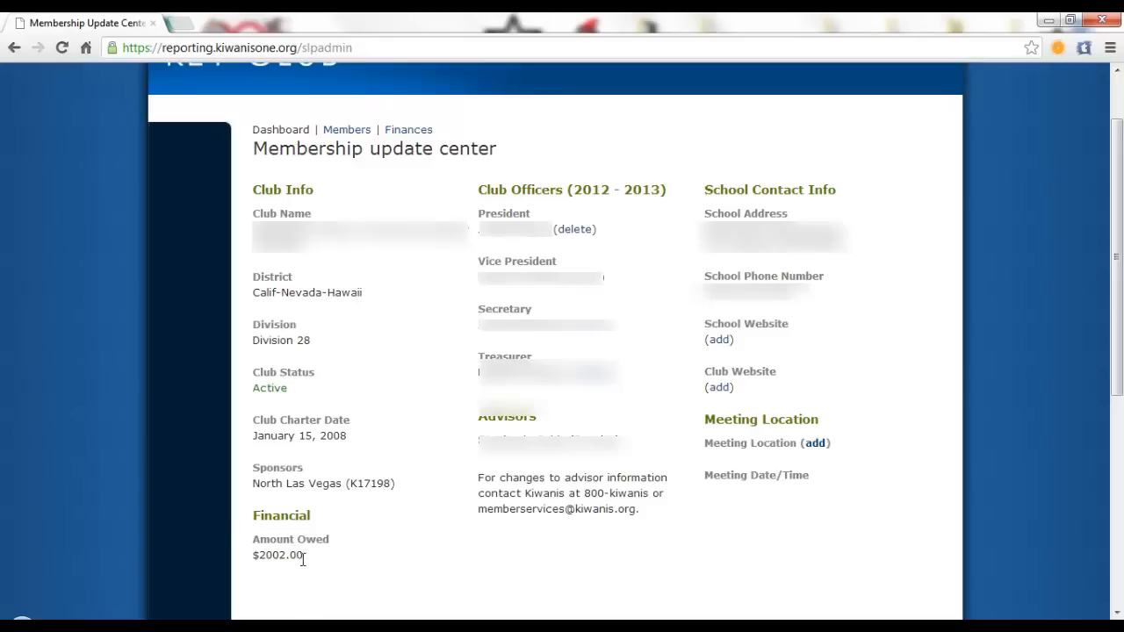
pyautogui.moveTo(312, 562)
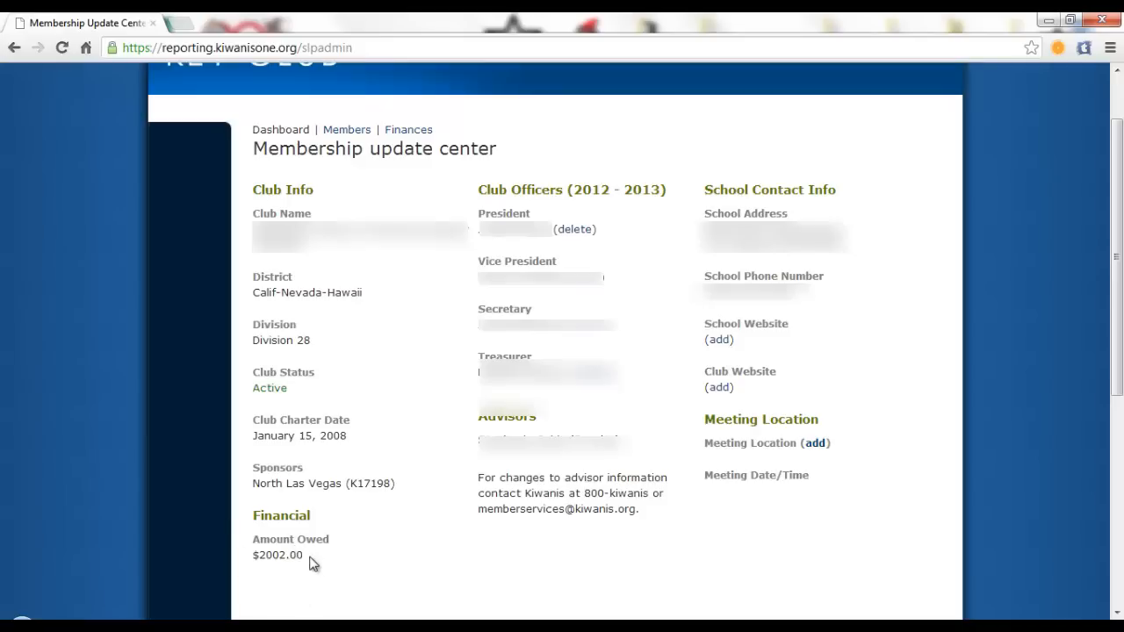
pyautogui.moveTo(320, 569)
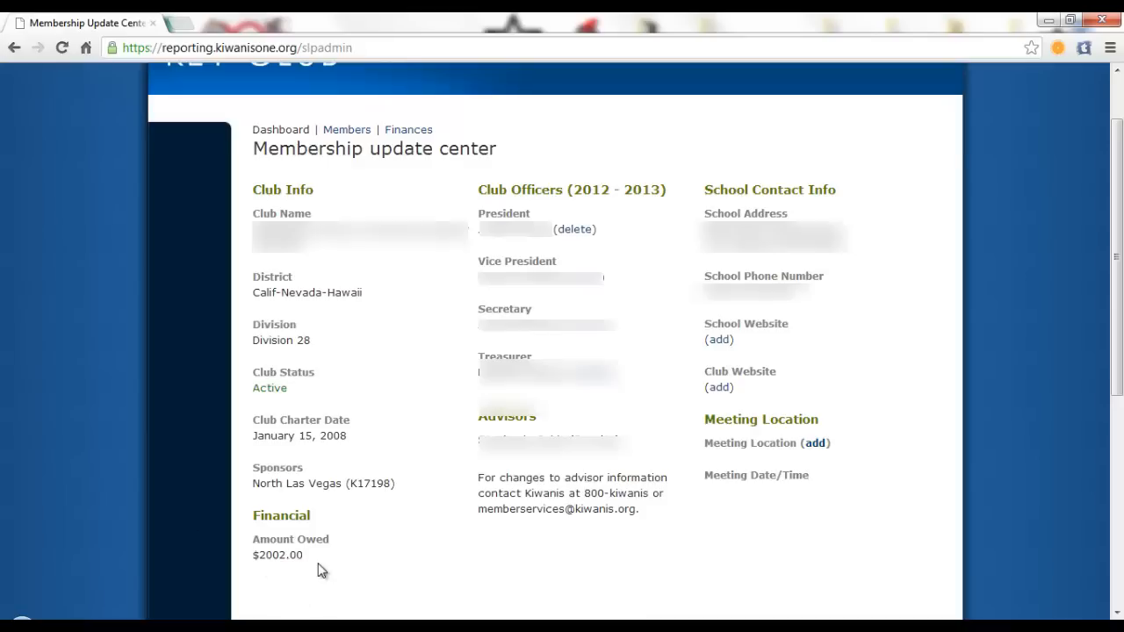
pyautogui.moveTo(301, 171)
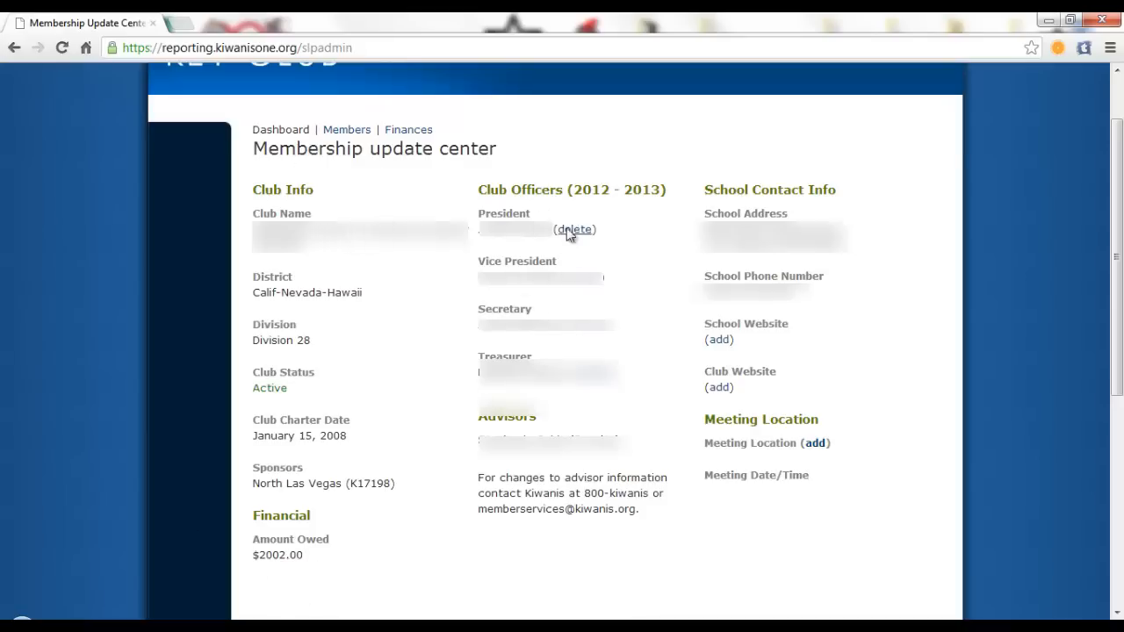
pyautogui.moveTo(572, 229)
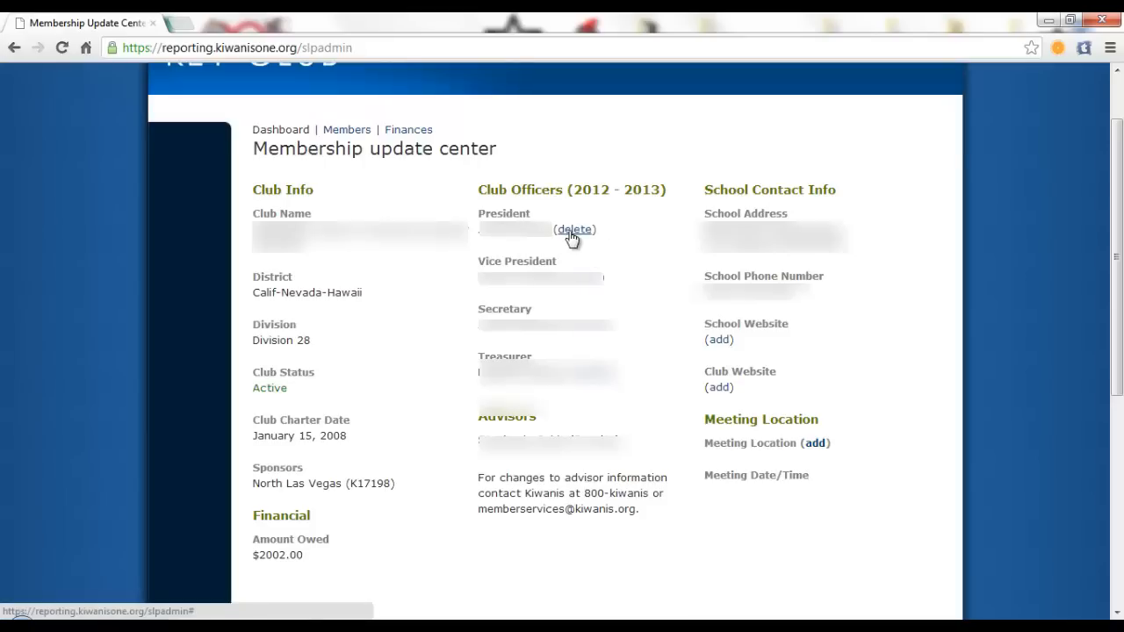
pyautogui.moveTo(548, 216)
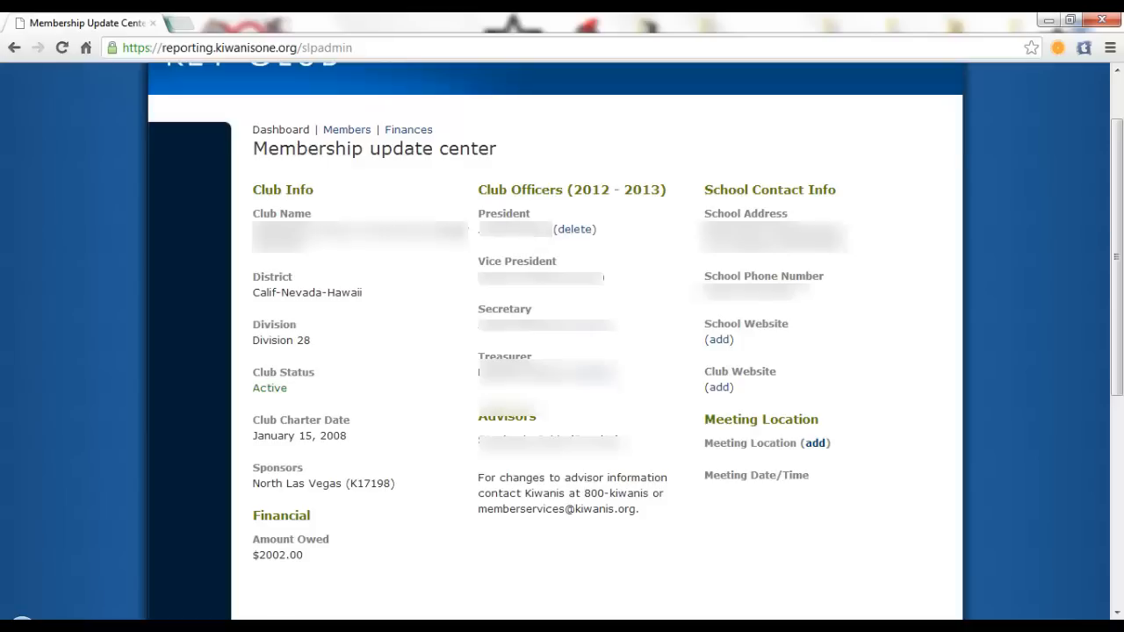
pyautogui.moveTo(573, 229)
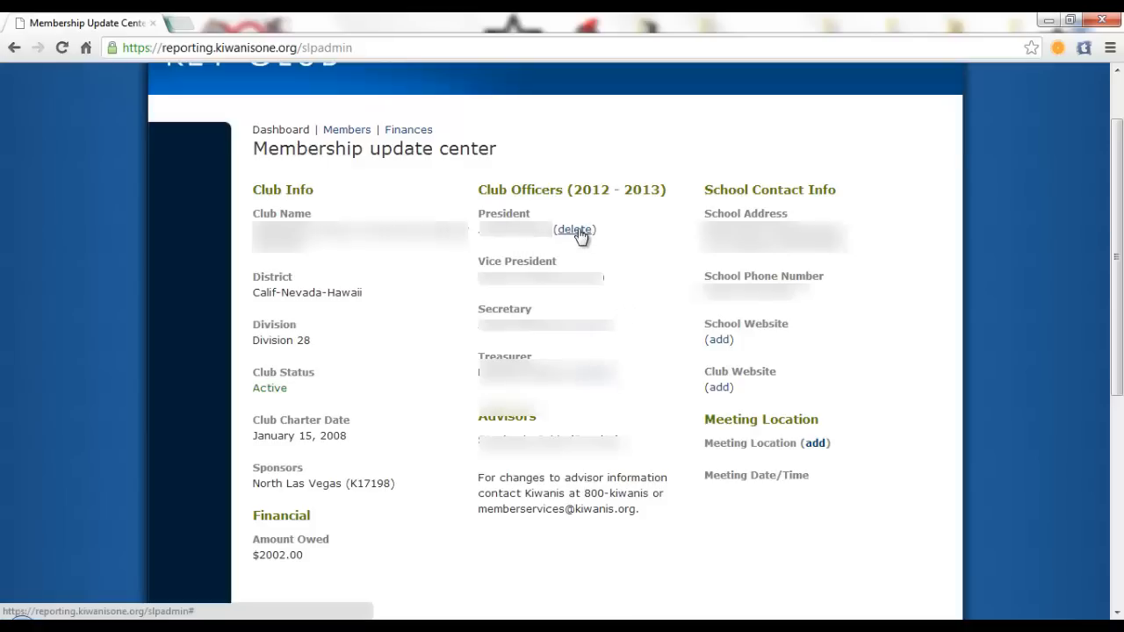
pyautogui.moveTo(357, 131)
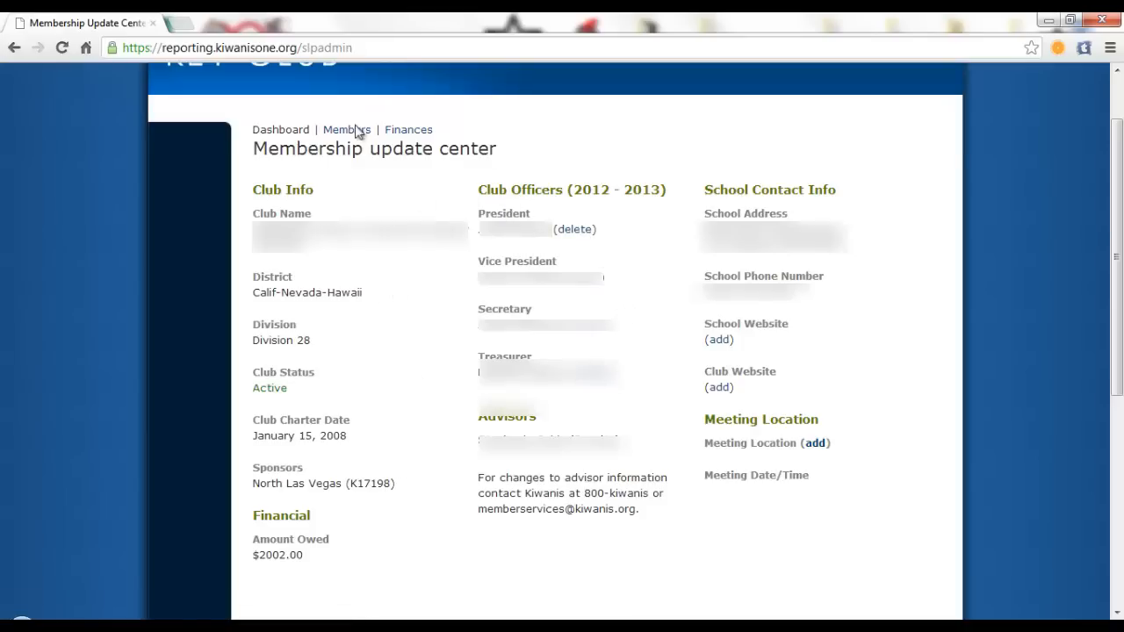
# Load the Key Club Members page listing members with view, edit and delete options.
pyautogui.click(345, 129)
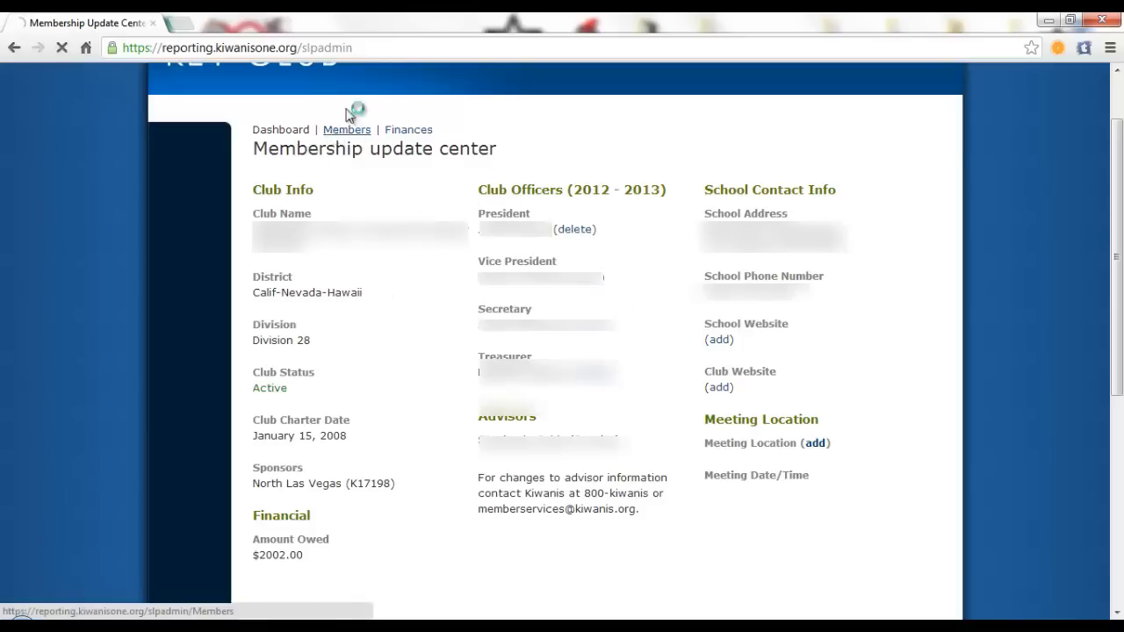
pyautogui.click(346, 129)
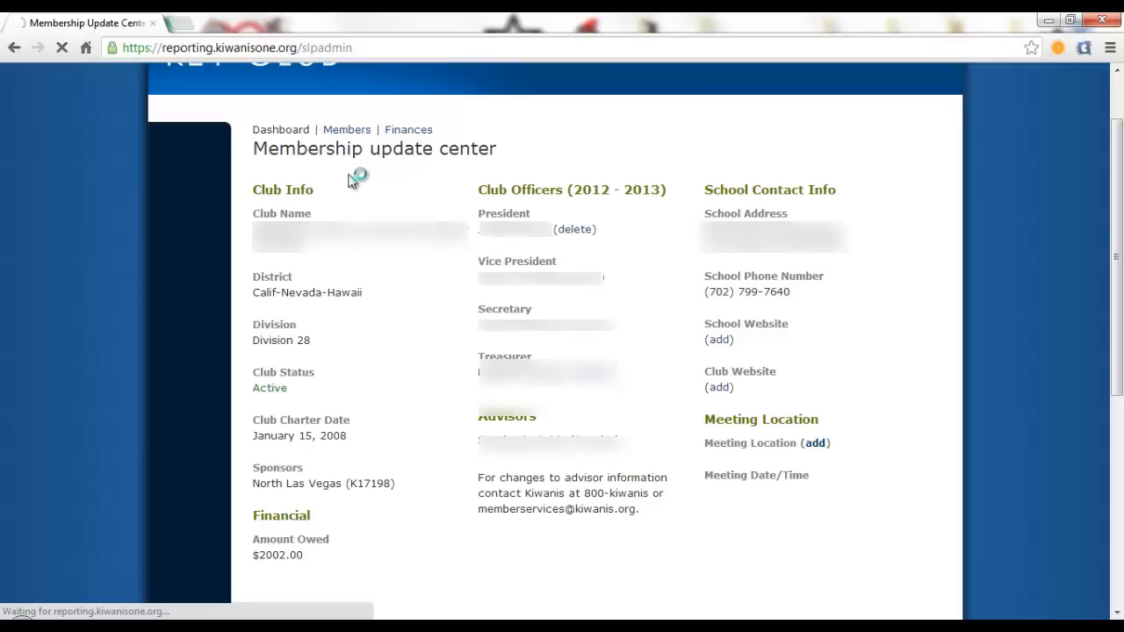
pyautogui.click(346, 129)
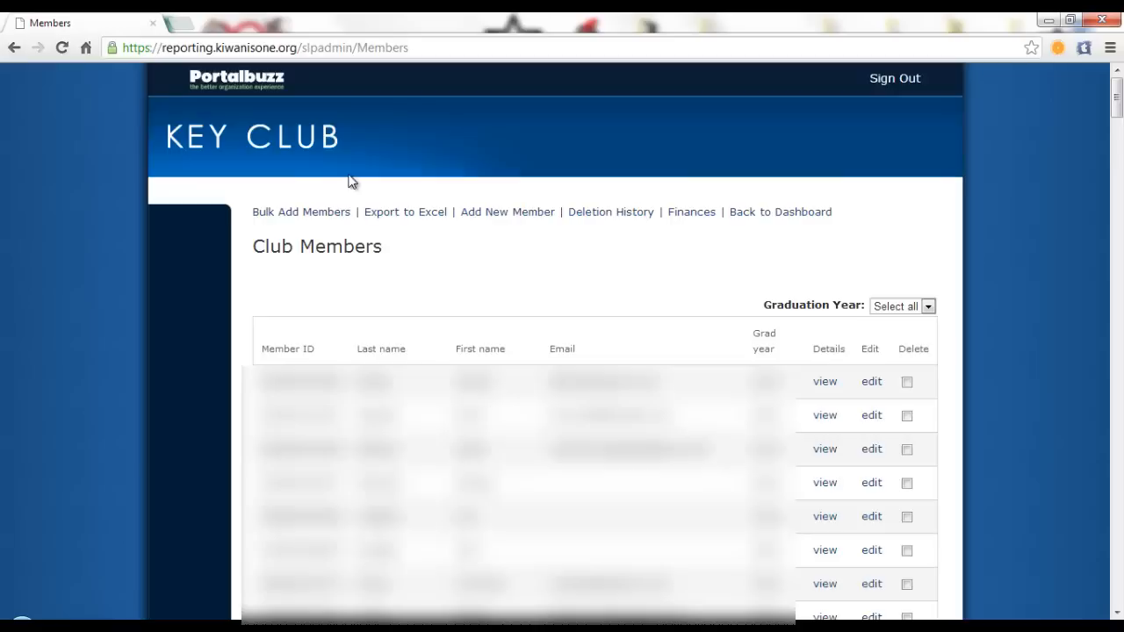
pyautogui.moveTo(416, 206)
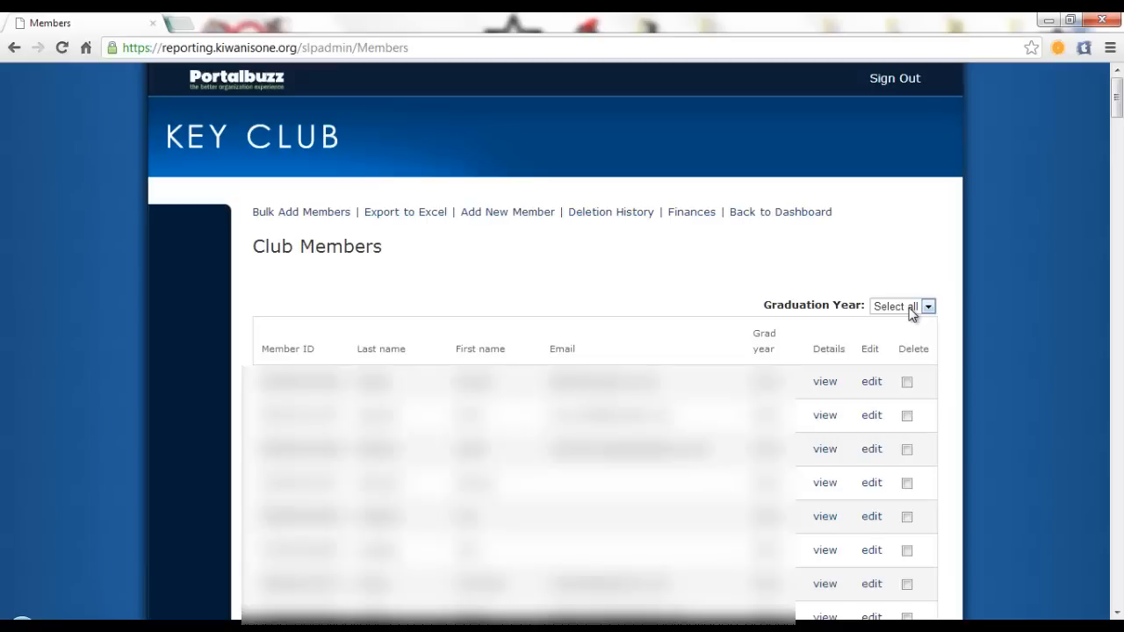
# Filter the member roster to graduation year 2014.
pyautogui.click(902, 306)
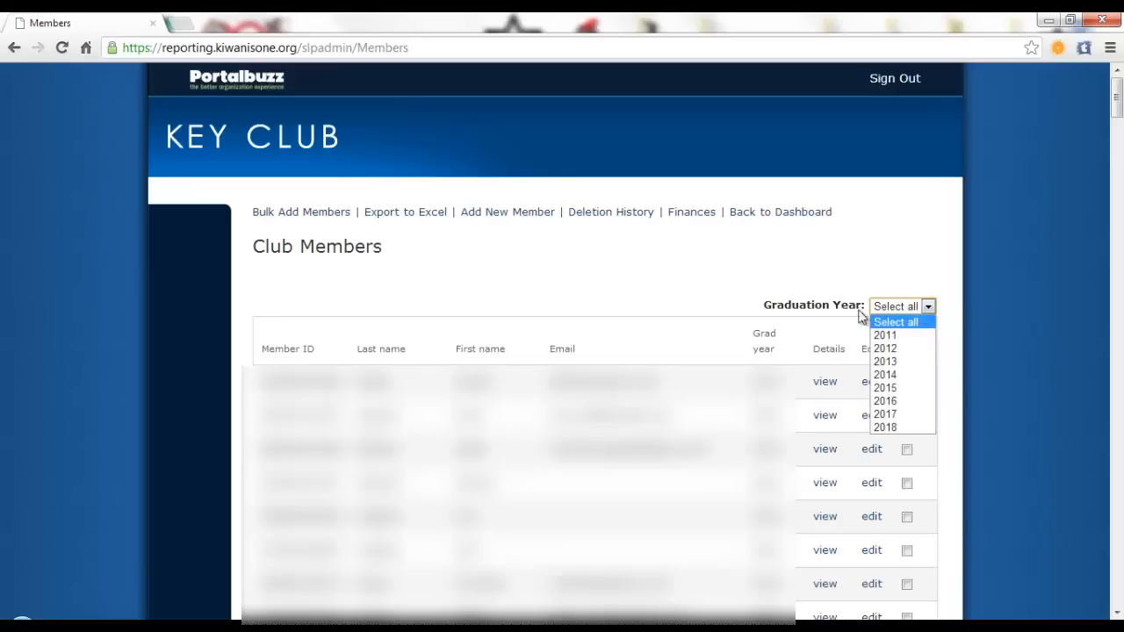
pyautogui.moveTo(885, 335)
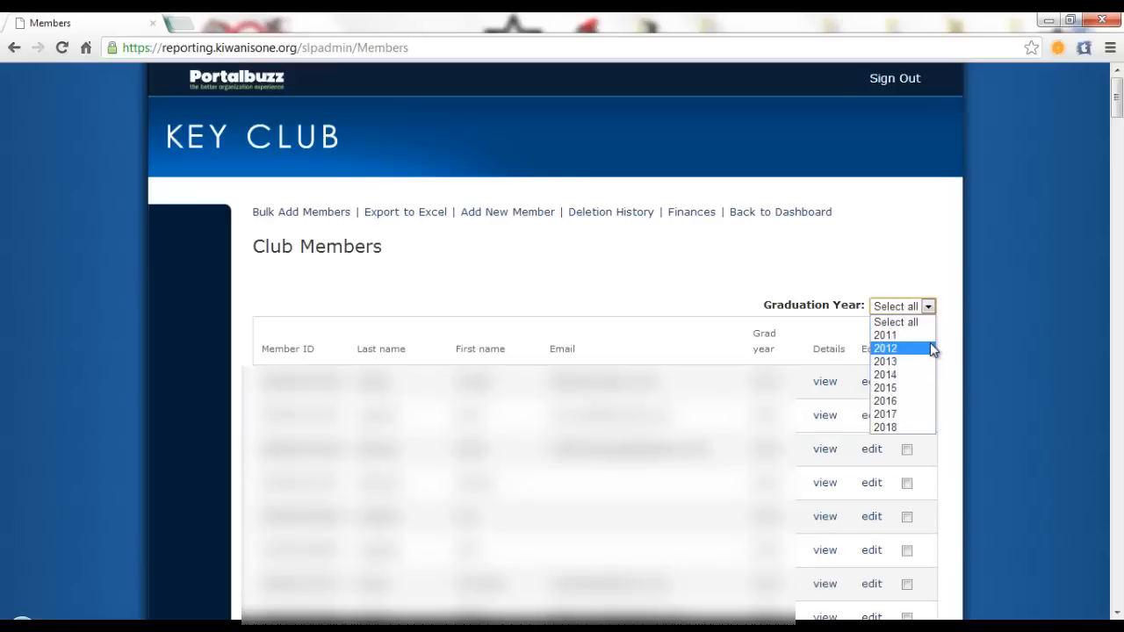
pyautogui.moveTo(884, 361)
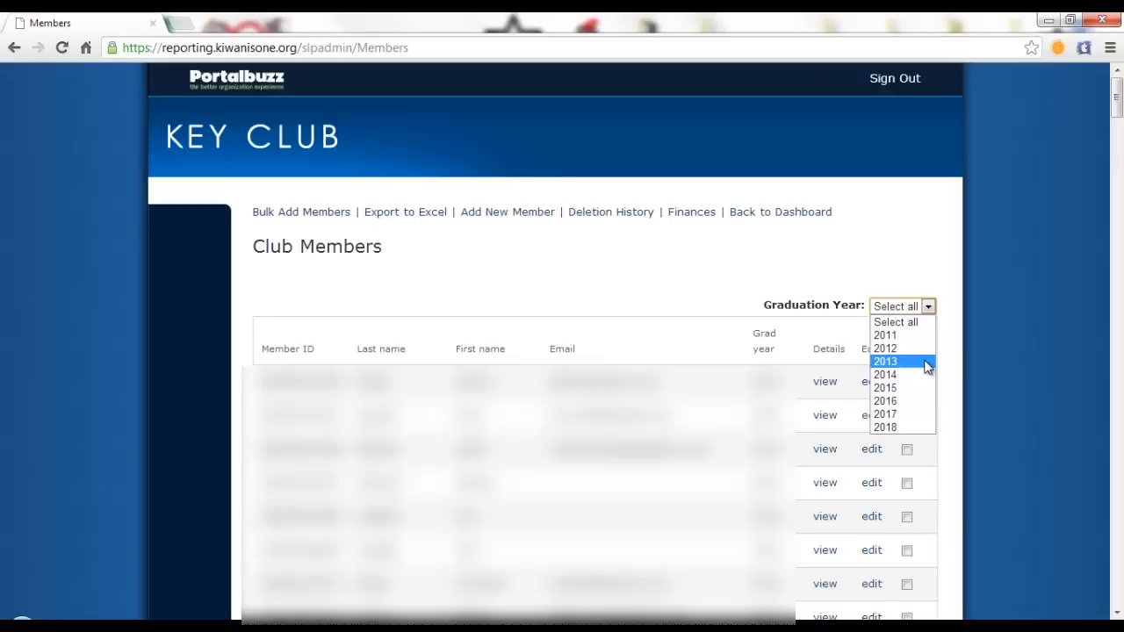
pyautogui.moveTo(887, 375)
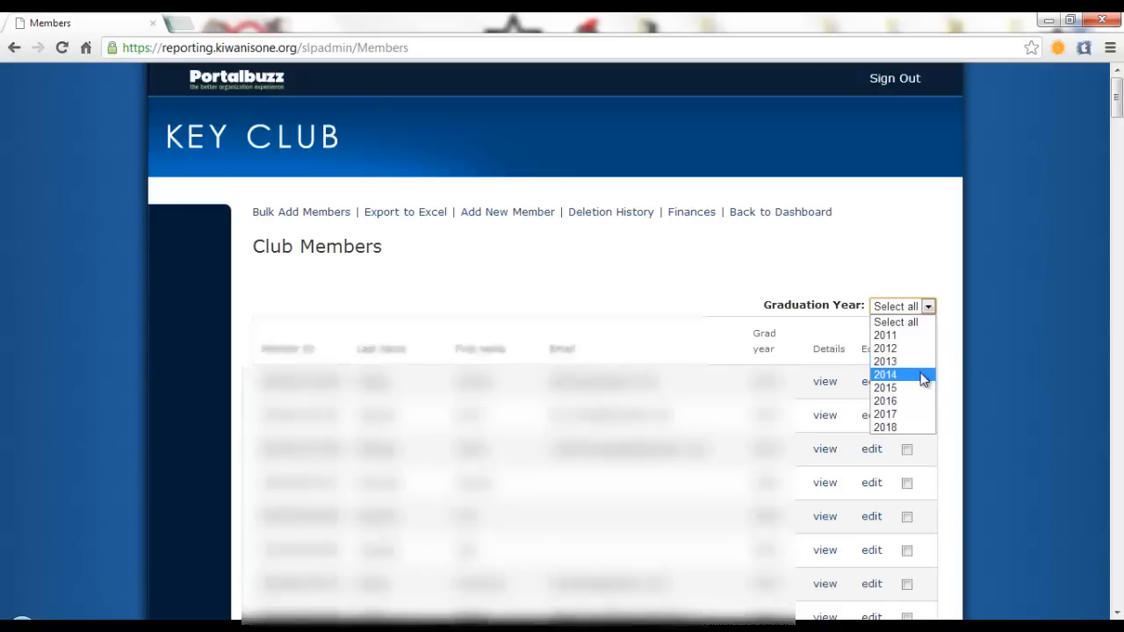
pyautogui.click(885, 375)
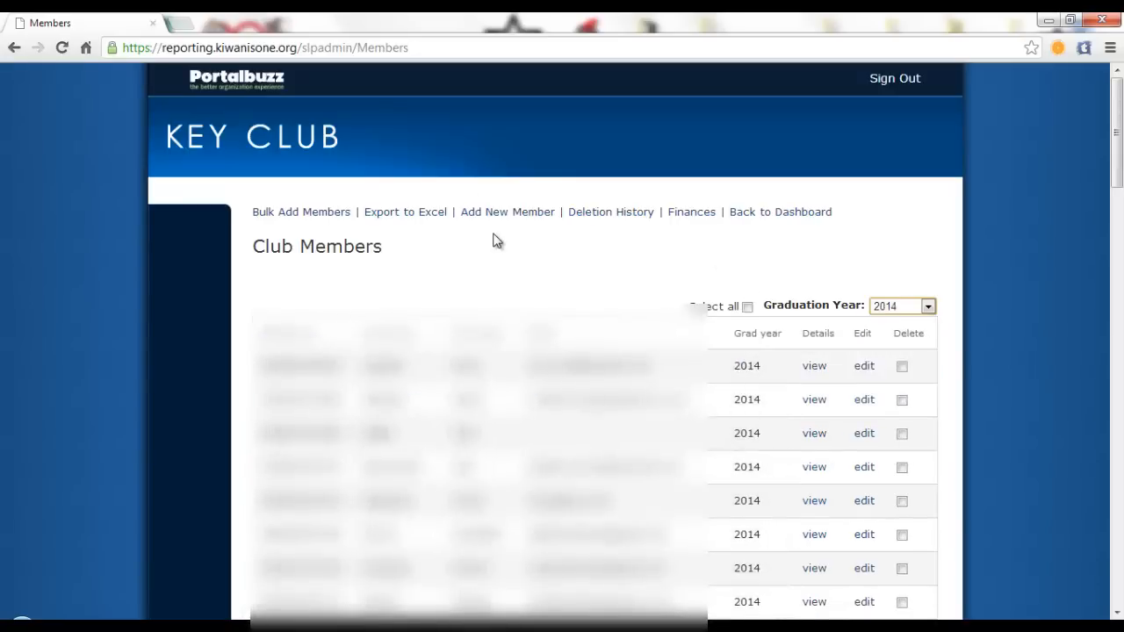
pyautogui.moveTo(523, 251)
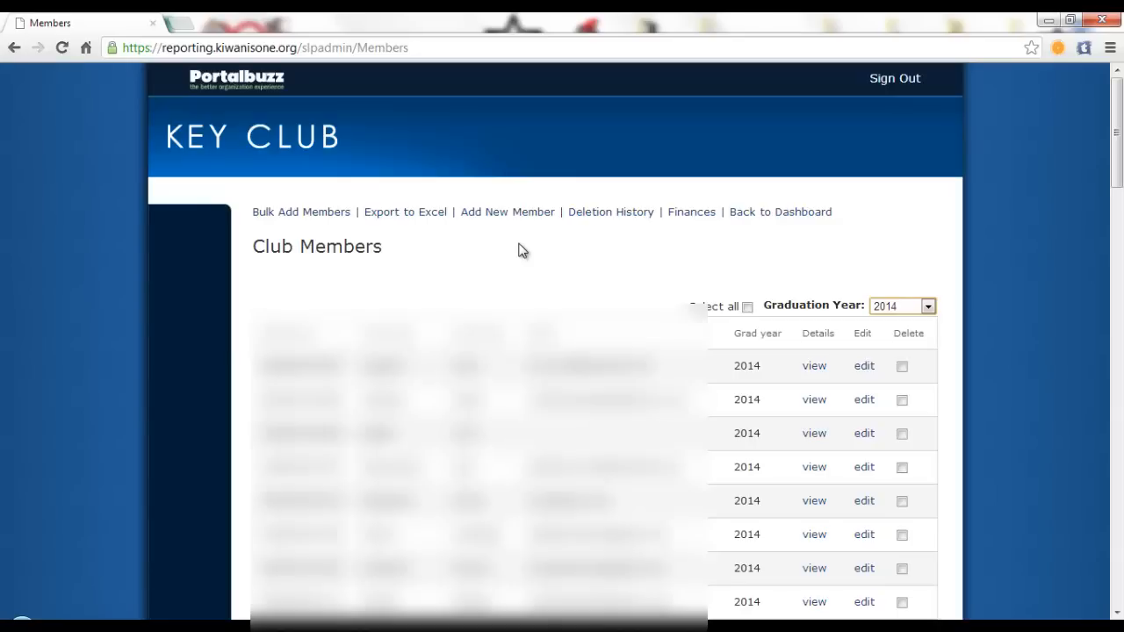
pyautogui.moveTo(366, 240)
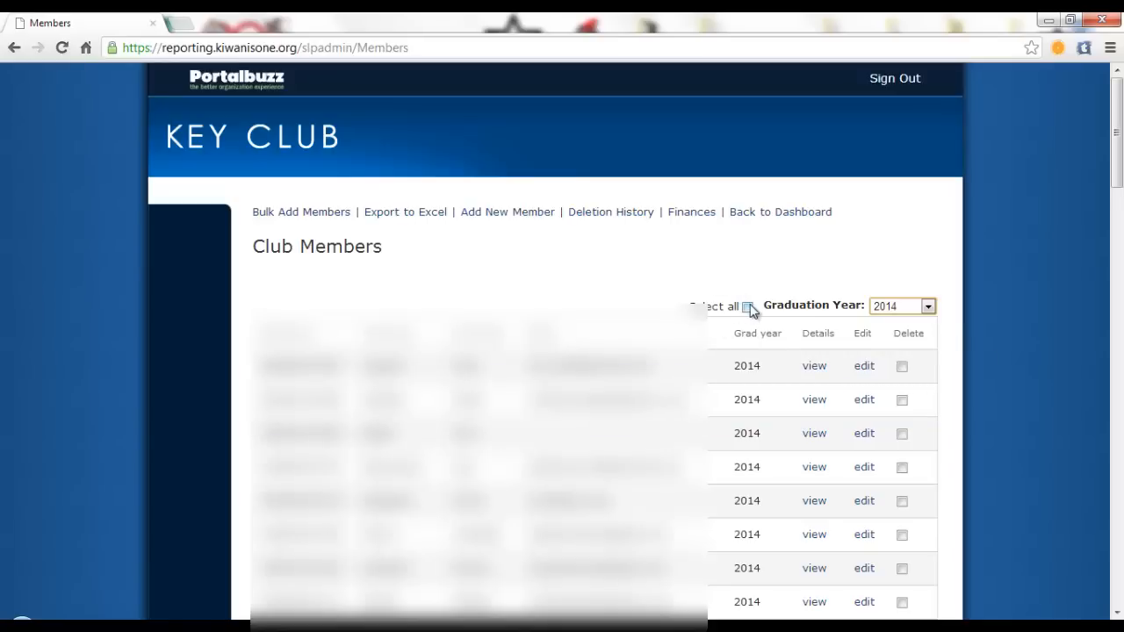
pyautogui.click(746, 306)
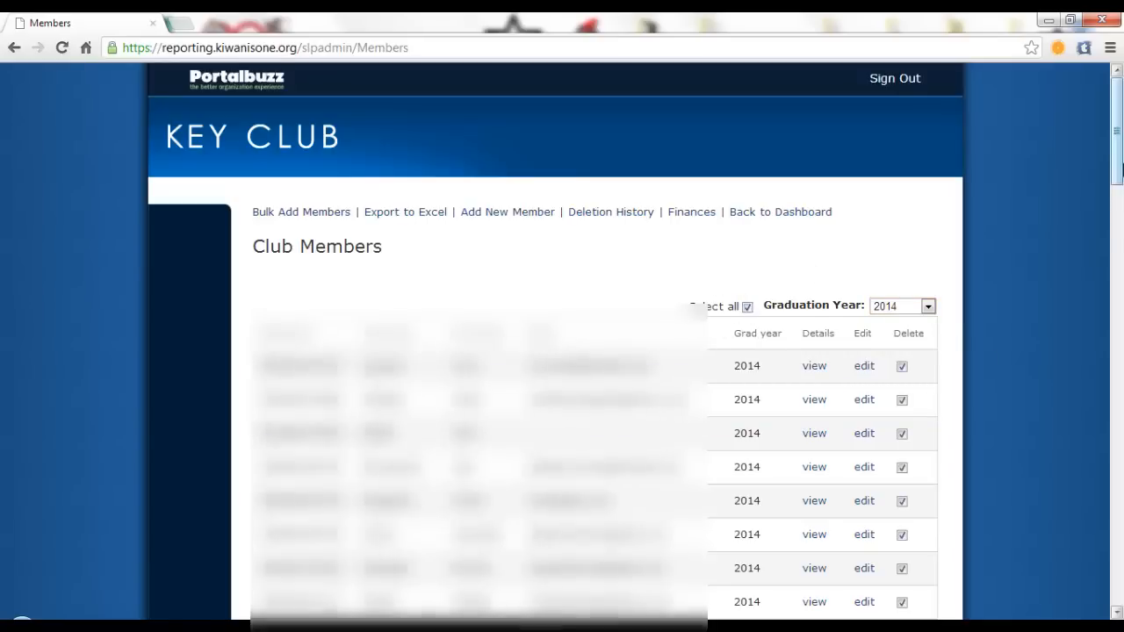
pyautogui.scroll(-3)
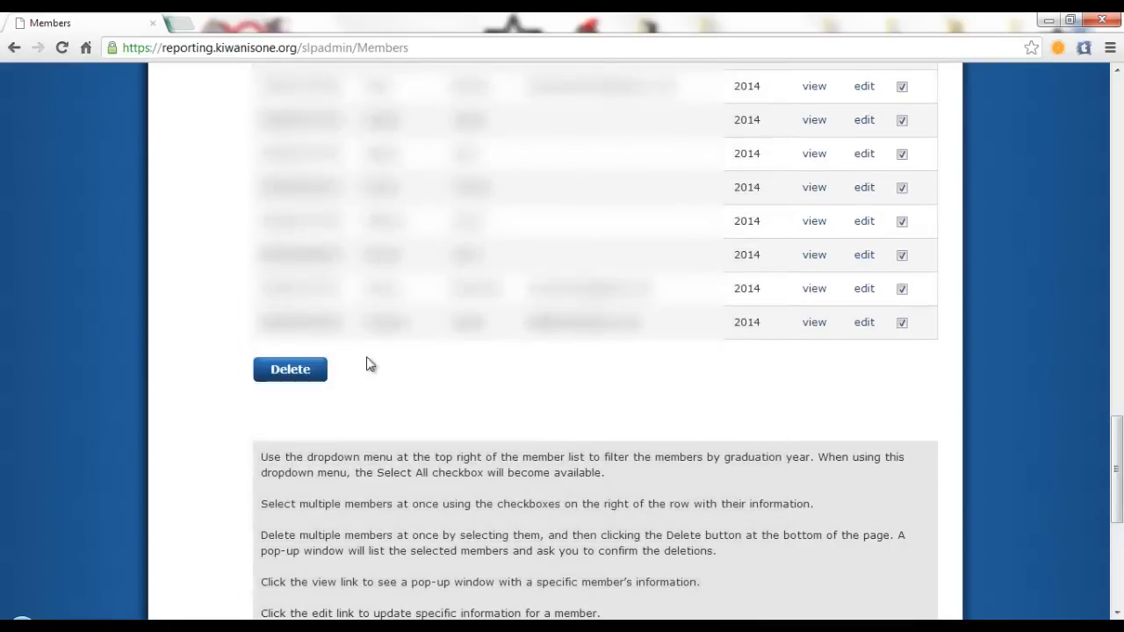
pyautogui.scroll(-3)
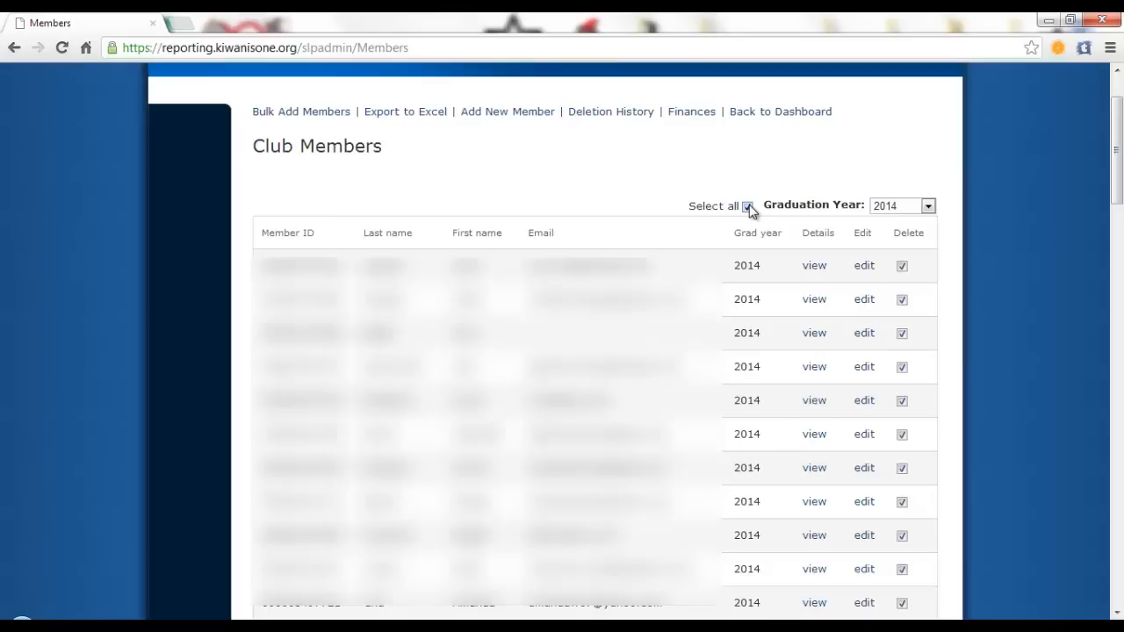
pyautogui.click(752, 206)
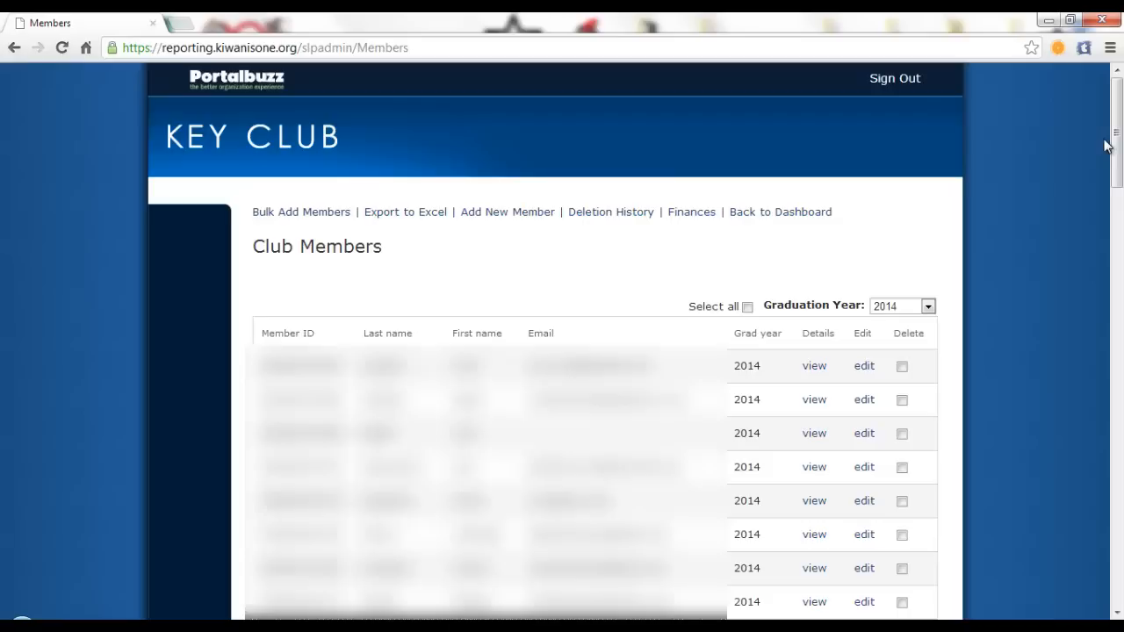
pyautogui.moveTo(970, 270)
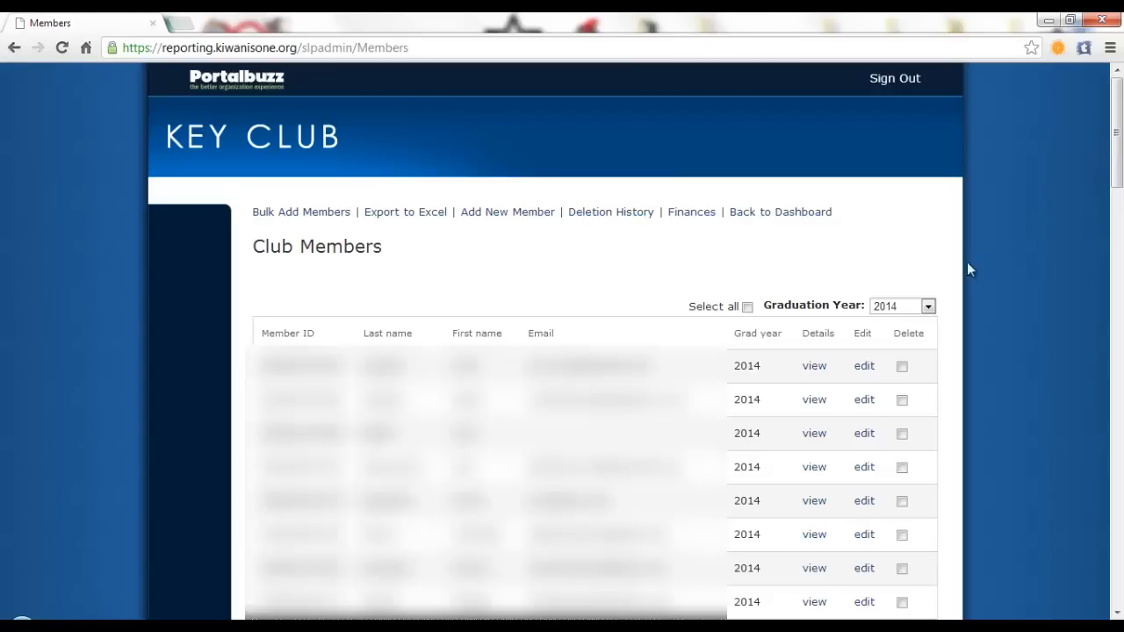
# Check for 2011 graduates, then reset the graduation year filter to all years.
pyautogui.click(927, 305)
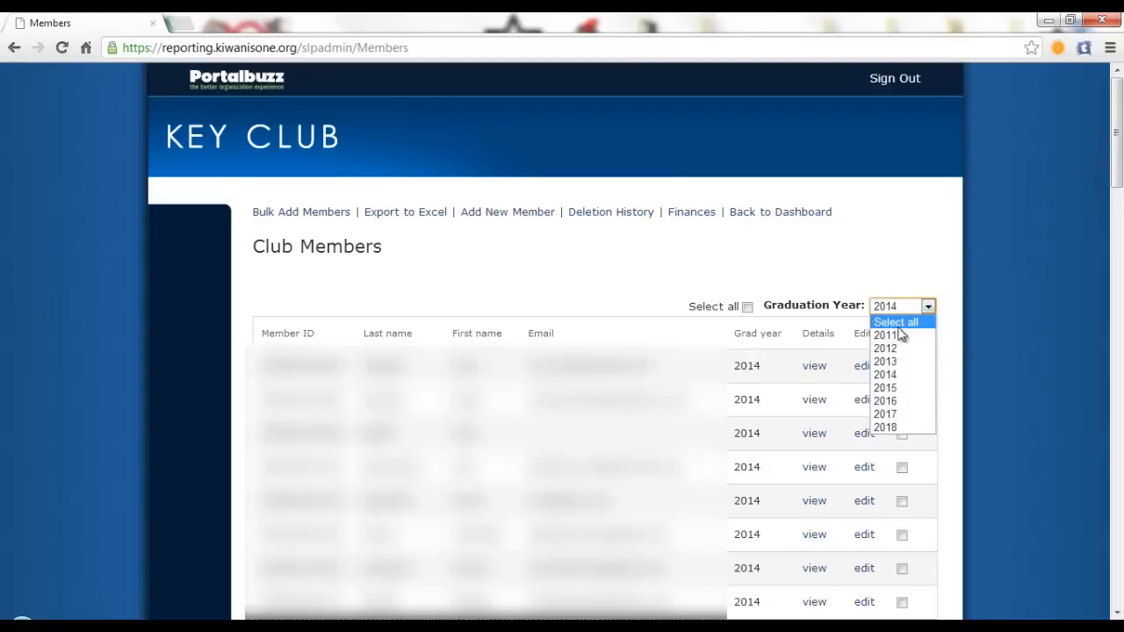
pyautogui.moveTo(958, 323)
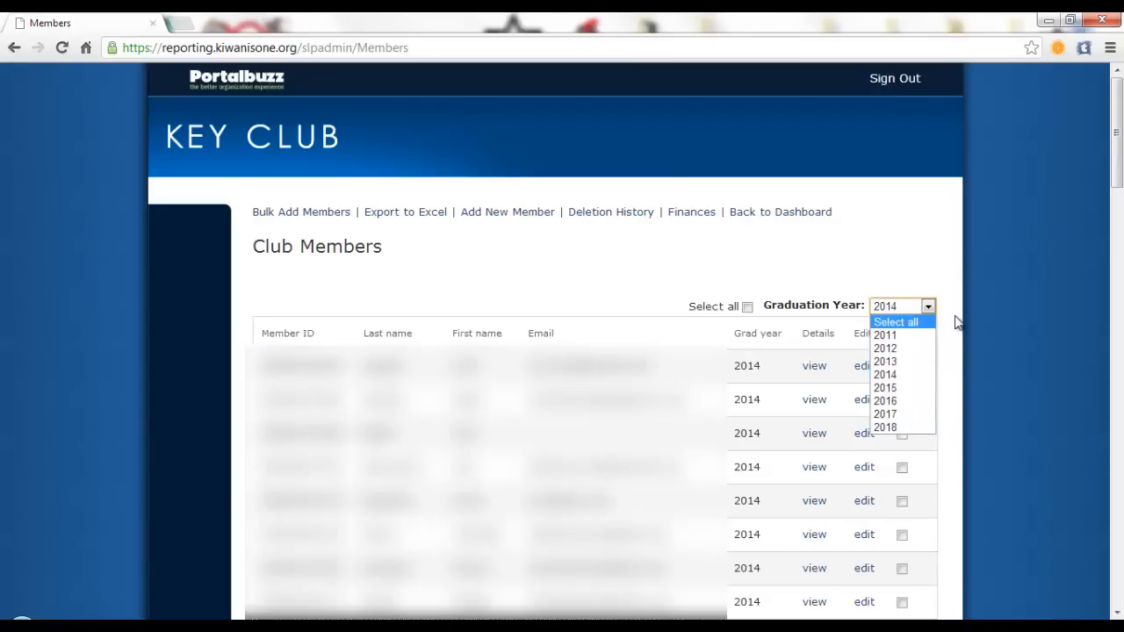
pyautogui.moveTo(885, 348)
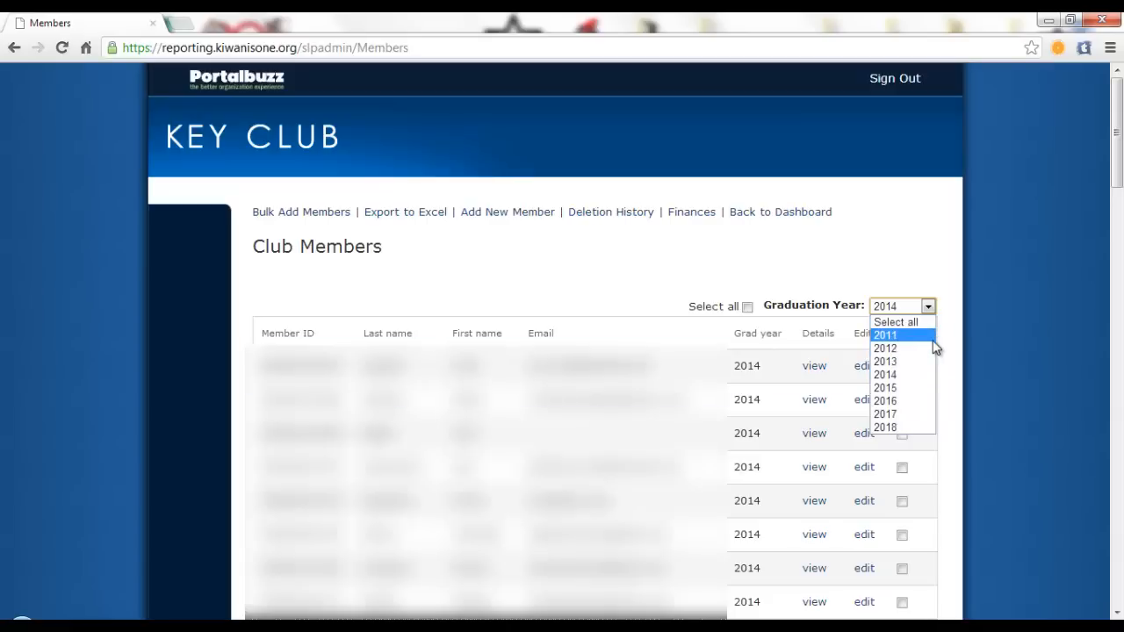
pyautogui.click(884, 334)
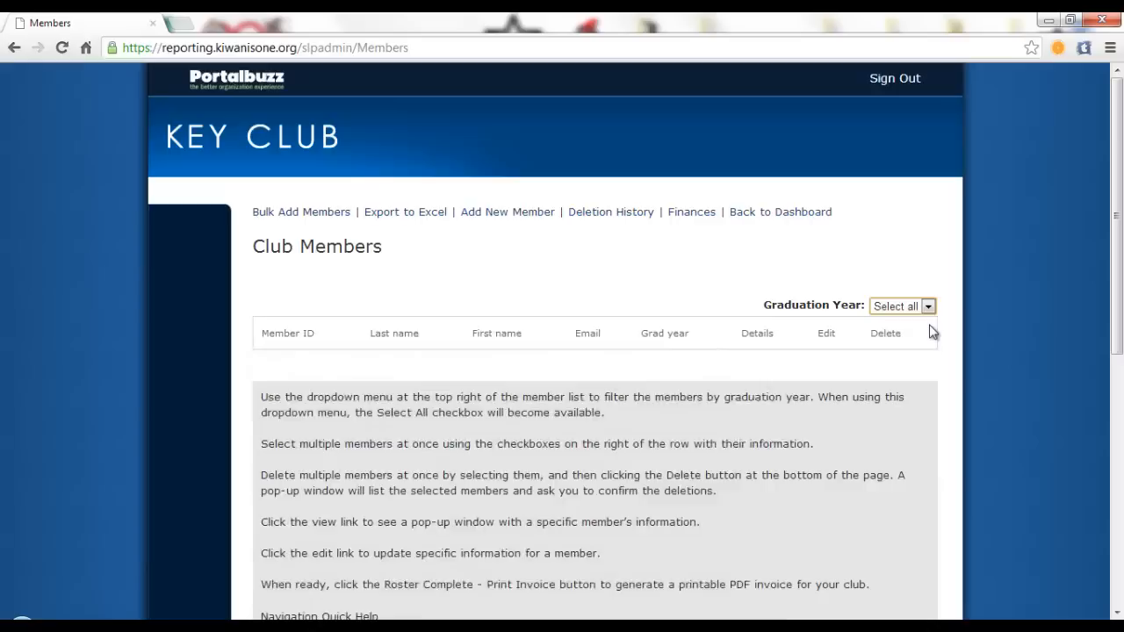
pyautogui.click(896, 306)
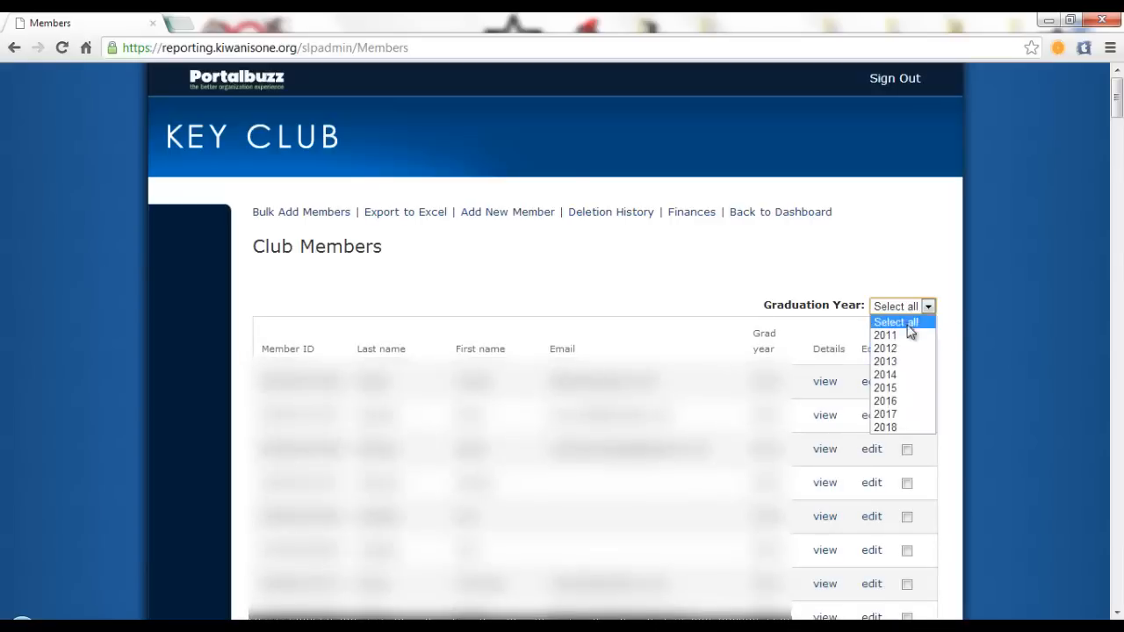
pyautogui.click(893, 322)
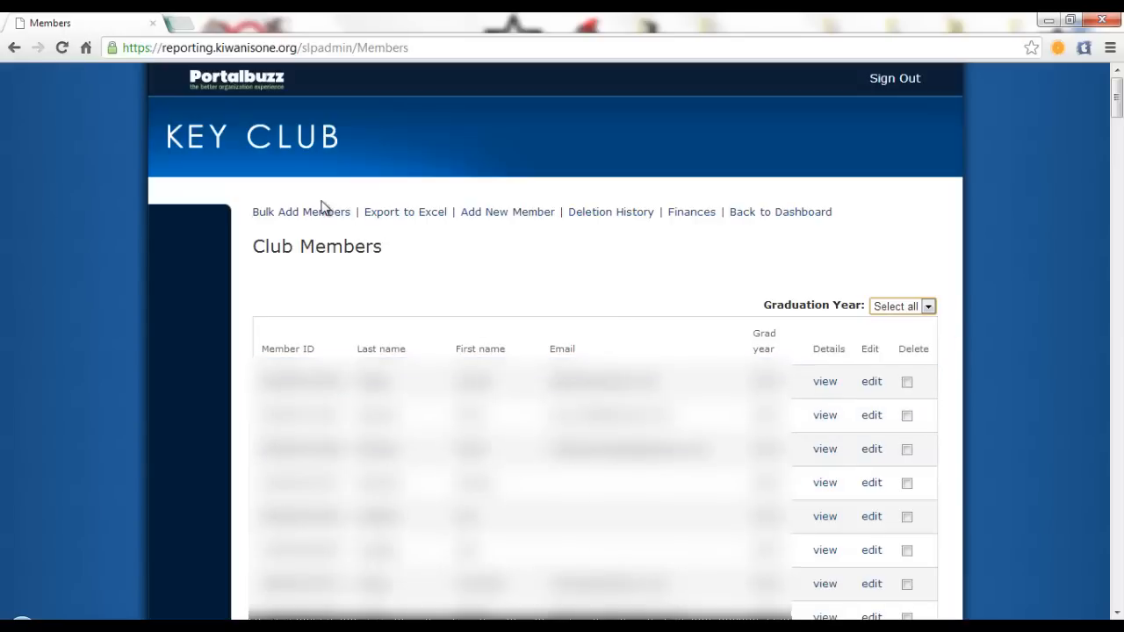
pyautogui.click(300, 211)
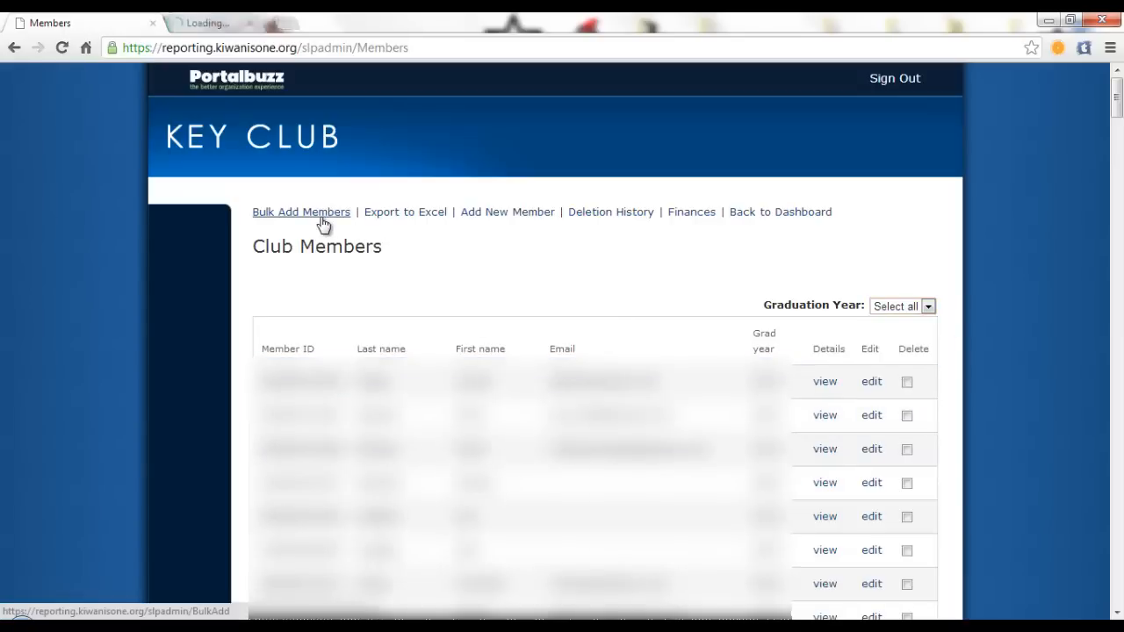
# Review the Bulk Add form's empty first name, last name, email and grad year rows.
pyautogui.click(300, 212)
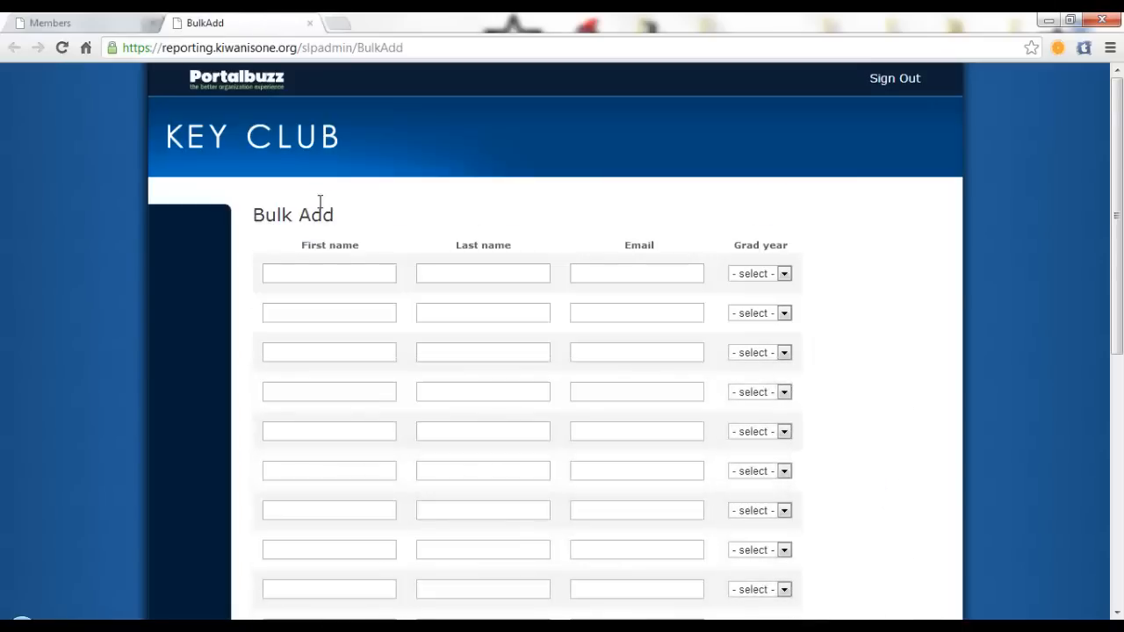
pyautogui.scroll(-3)
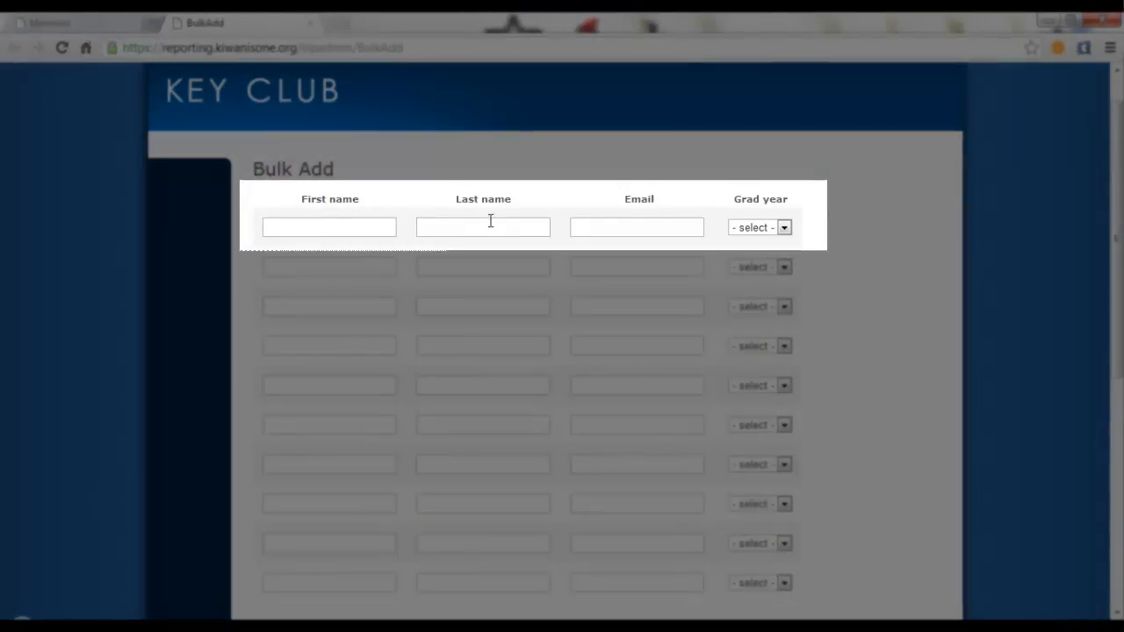
pyautogui.moveTo(415, 232)
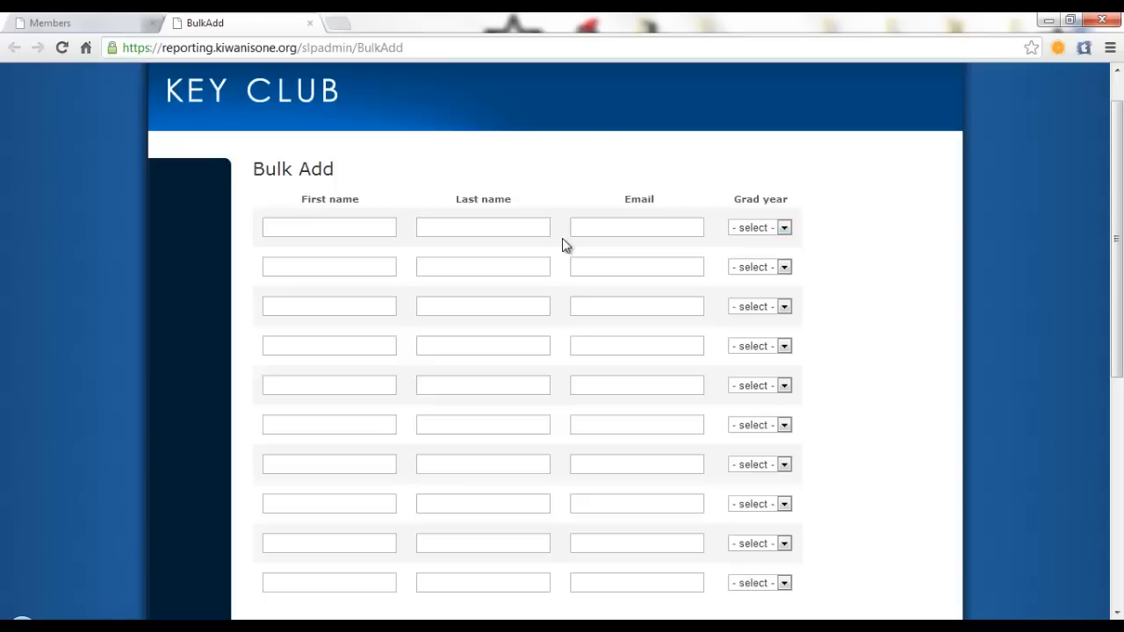
pyautogui.scroll(-3)
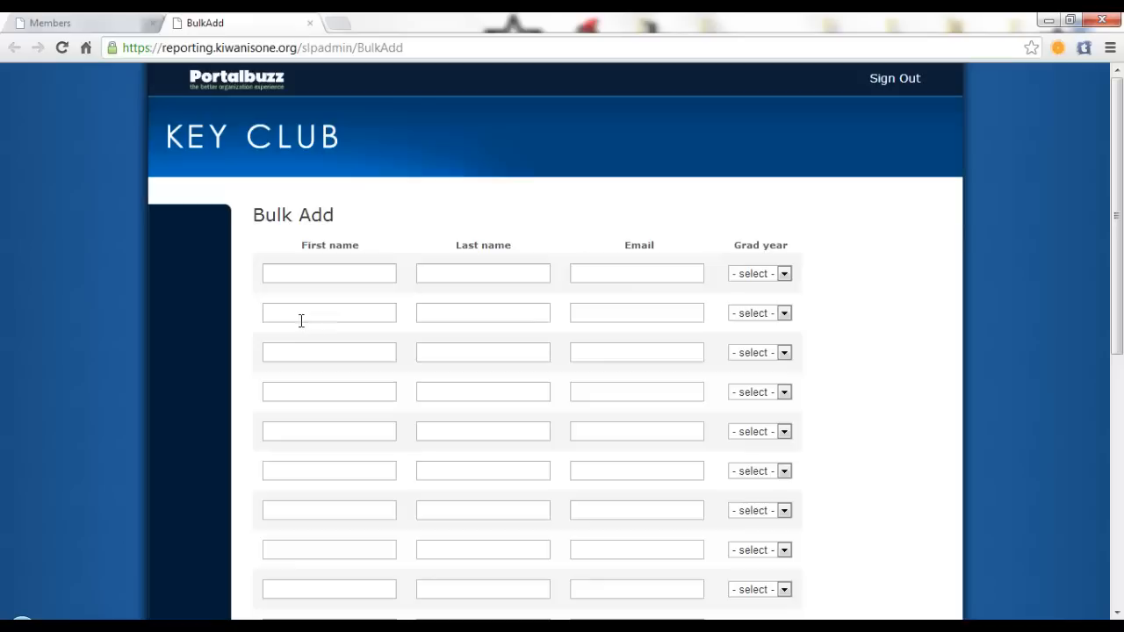
pyautogui.moveTo(362, 132)
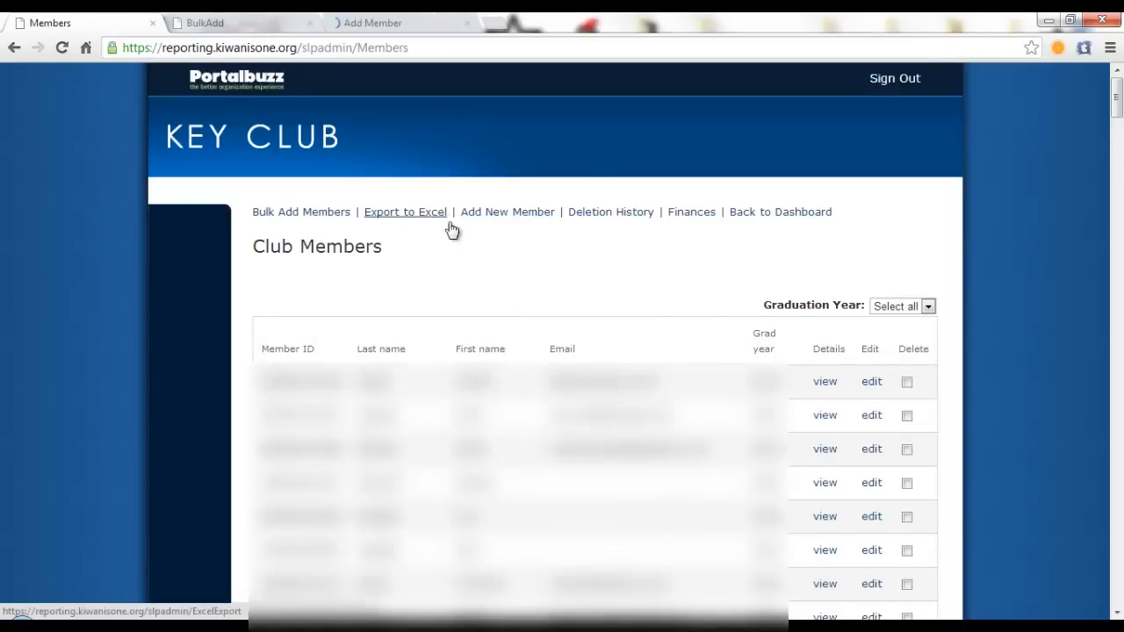
# Scroll the blank Add New Member form to Save/Cancel, then close its tab.
pyautogui.click(507, 211)
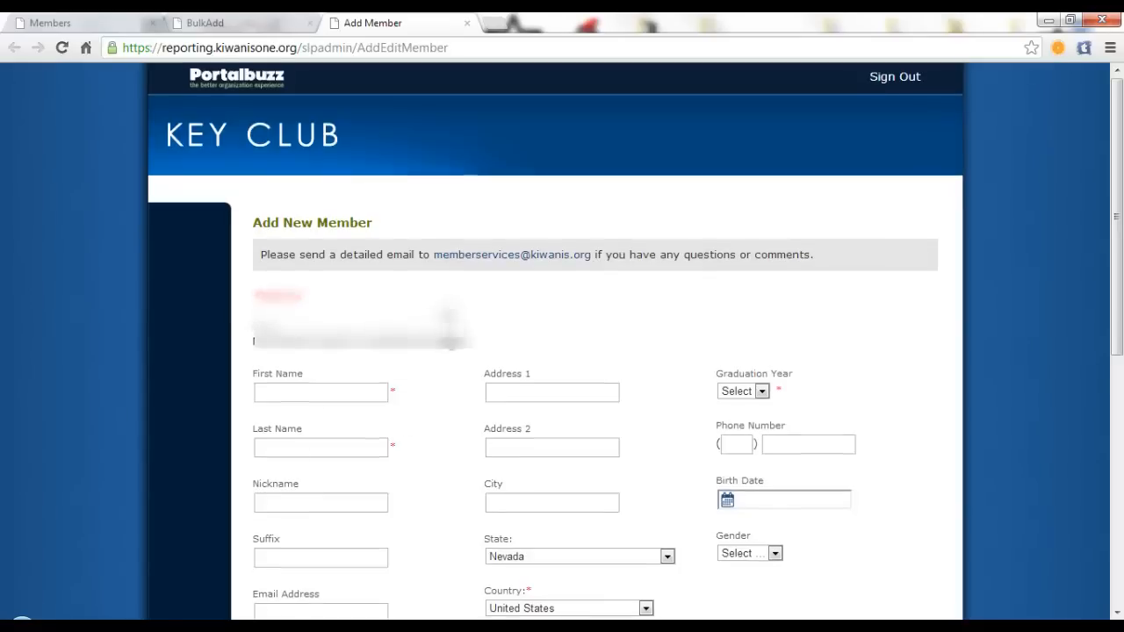
pyautogui.scroll(-3)
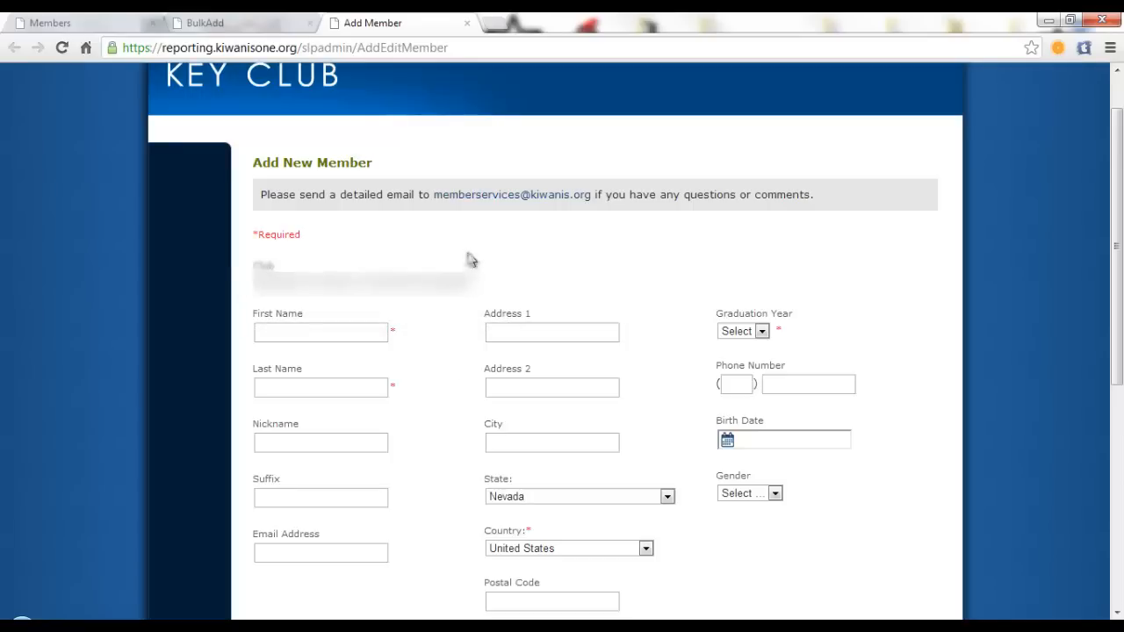
pyautogui.scroll(-3)
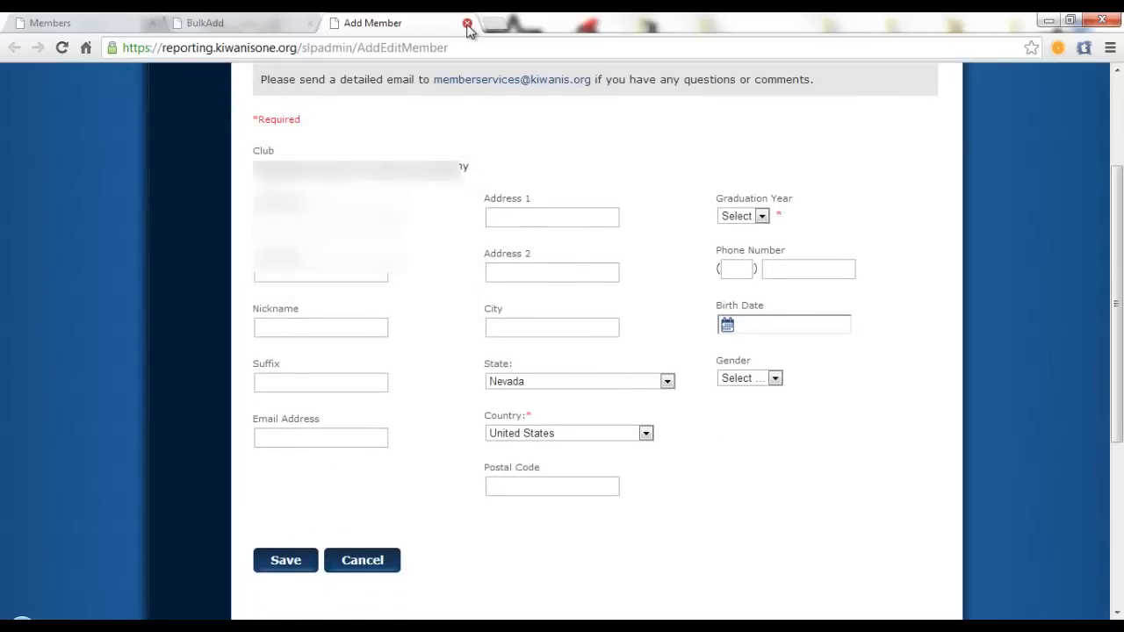
pyautogui.click(468, 24)
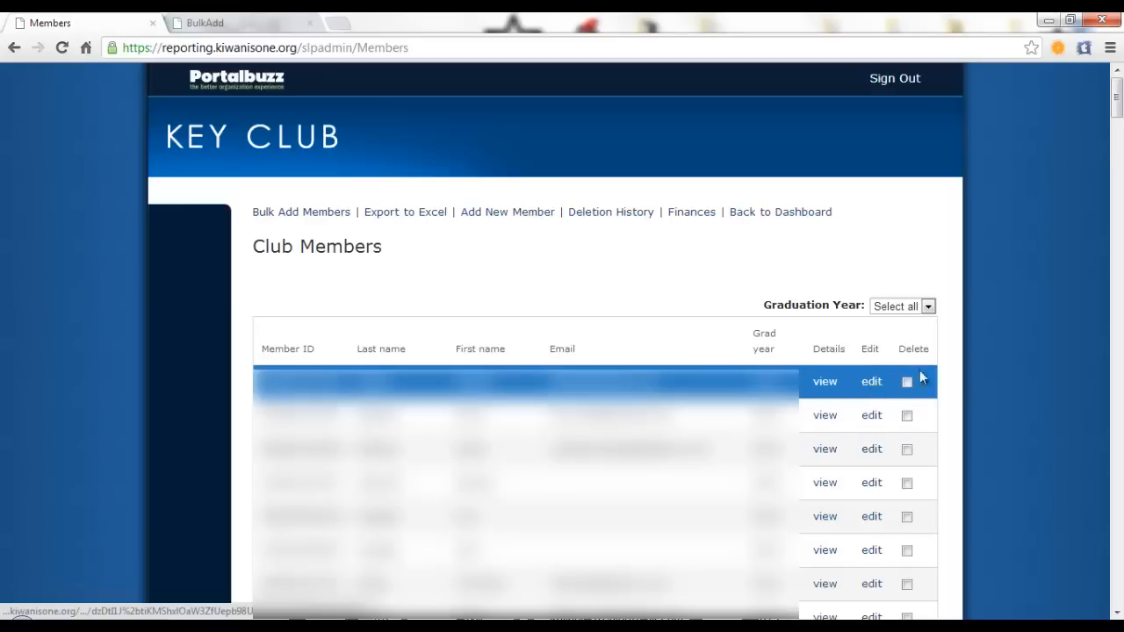
pyautogui.click(872, 381)
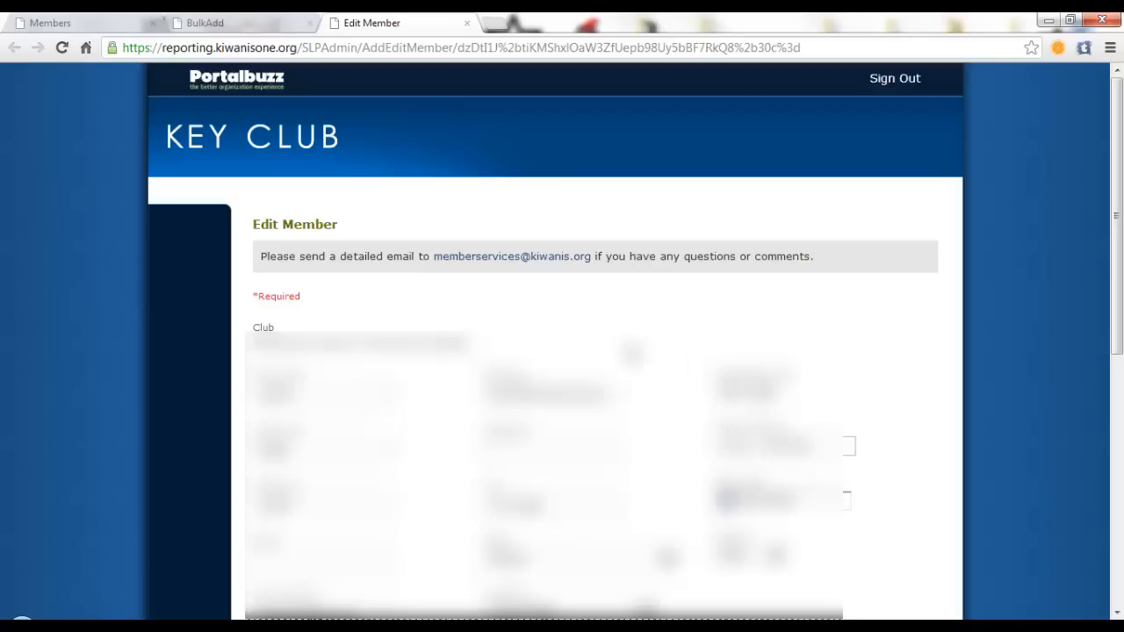
pyautogui.moveTo(501, 19)
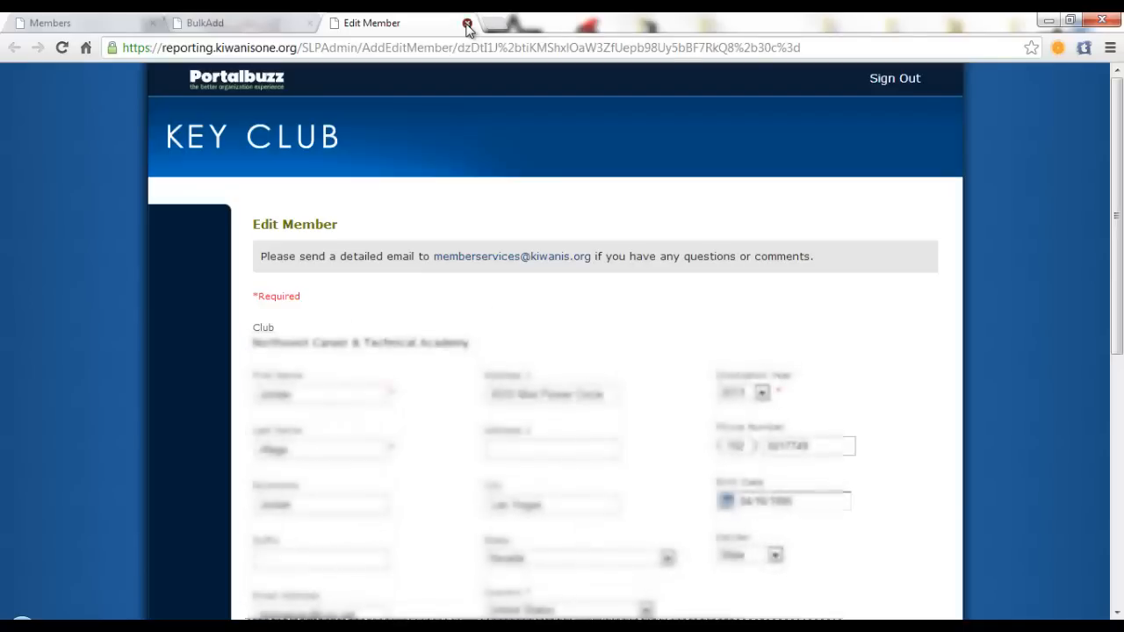
pyautogui.click(467, 26)
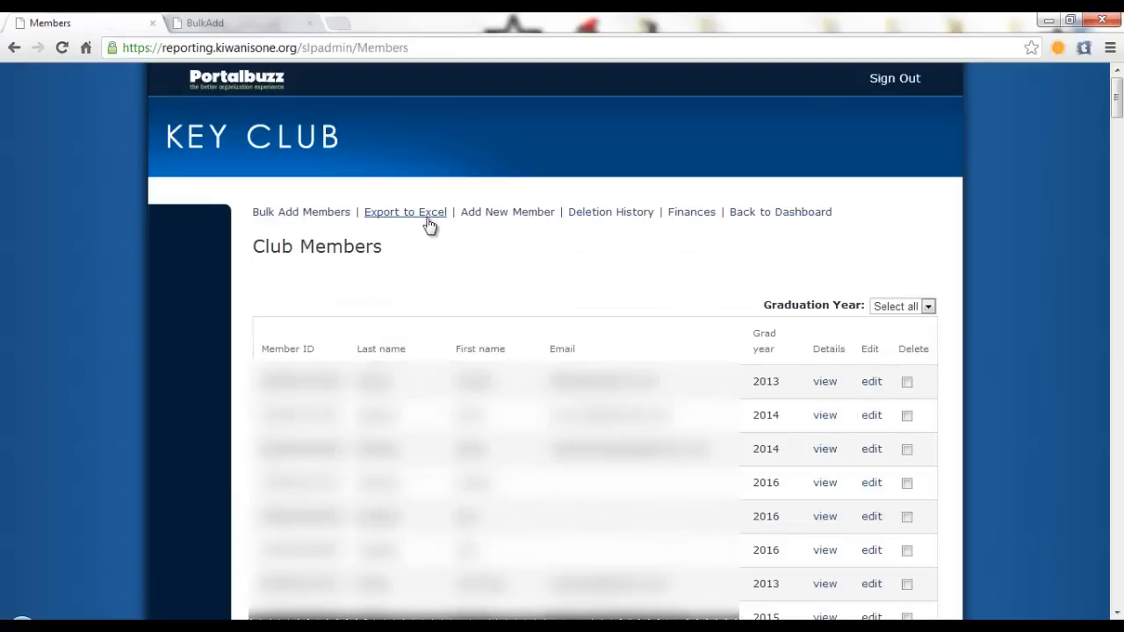
pyautogui.moveTo(416, 225)
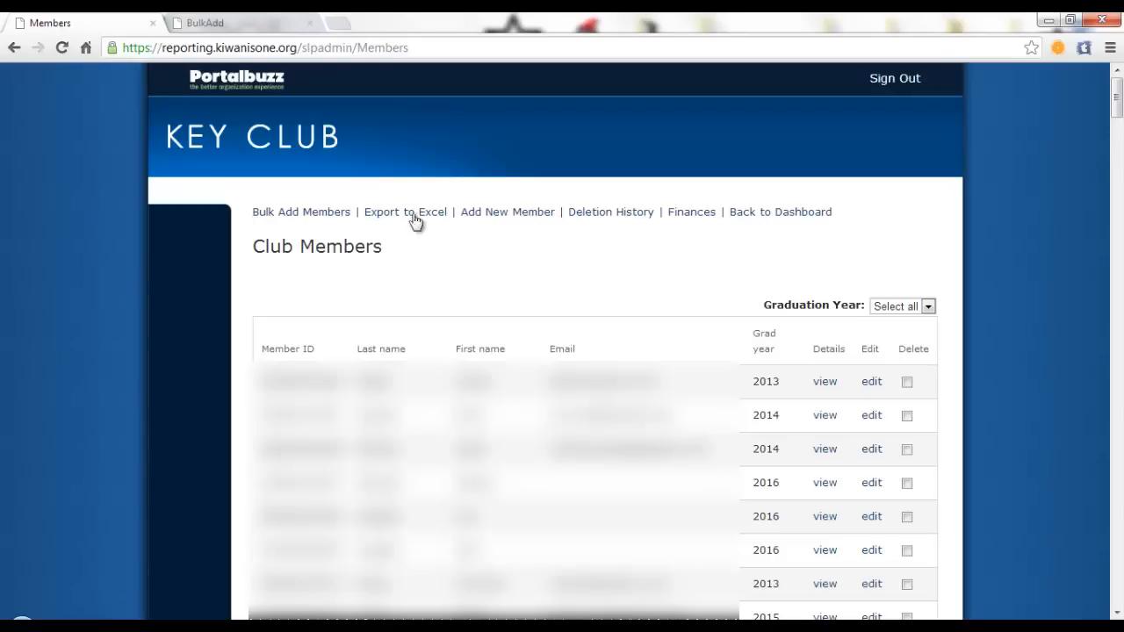
pyautogui.moveTo(405, 211)
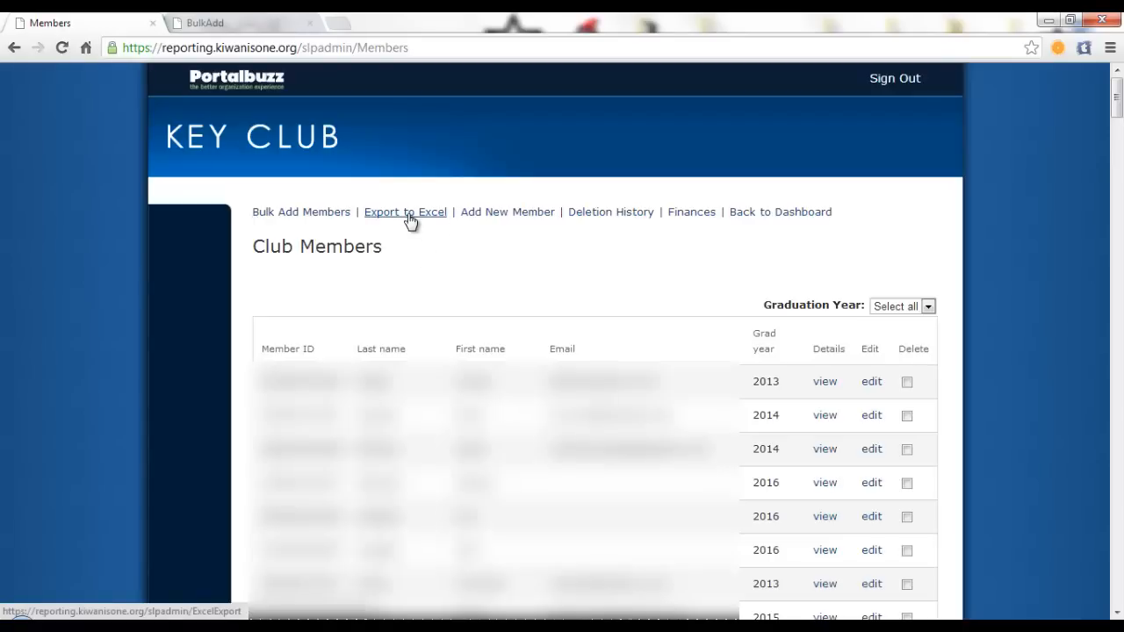
# Export the Club Members roster to Excel, downloading MembersList.xls.
pyautogui.click(405, 211)
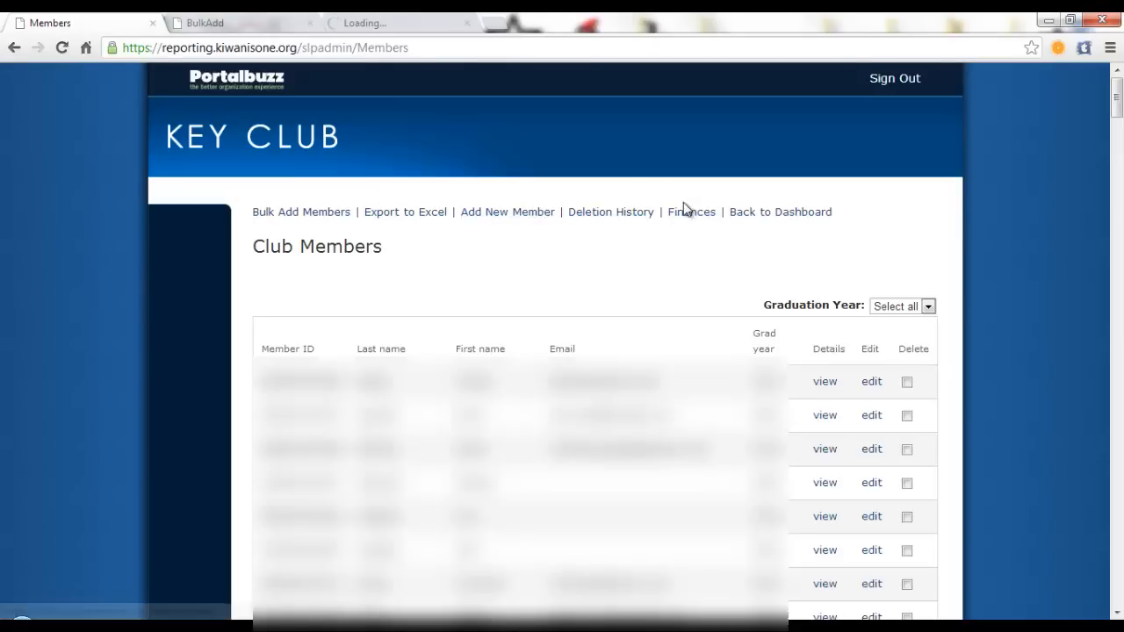
pyautogui.moveTo(397, 263)
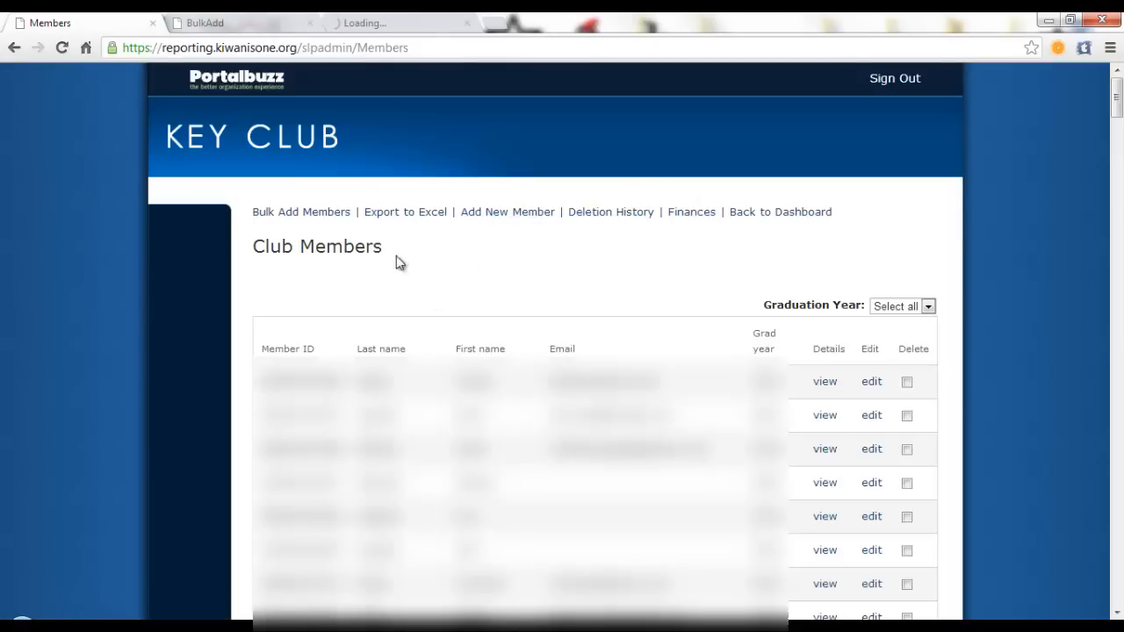
pyautogui.click(405, 211)
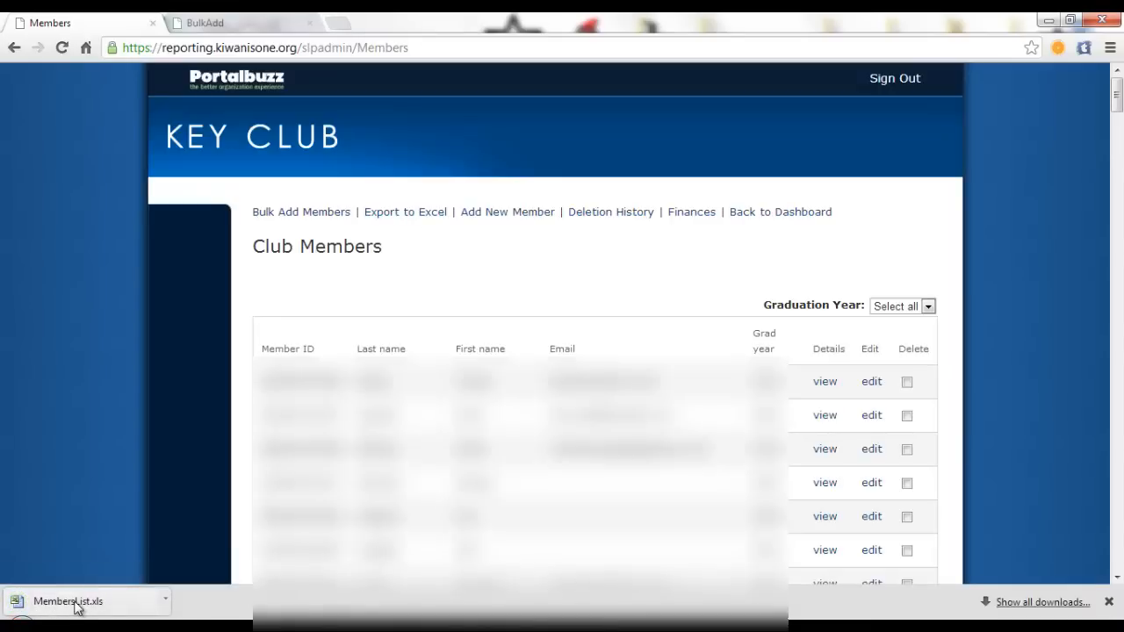
pyautogui.moveTo(79, 606)
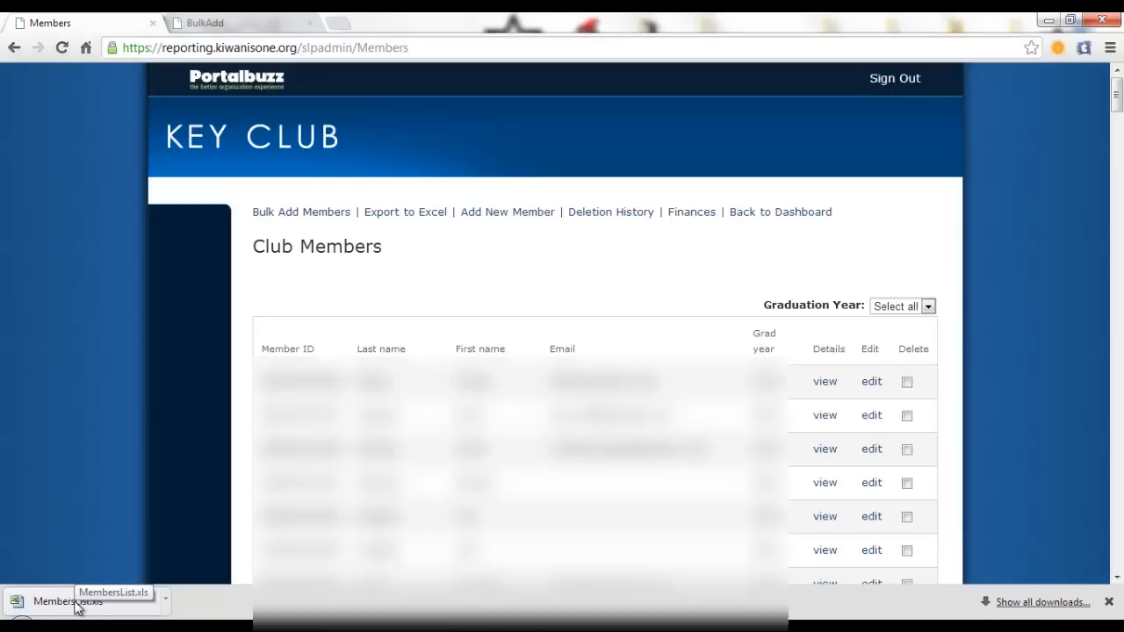
pyautogui.moveTo(247, 410)
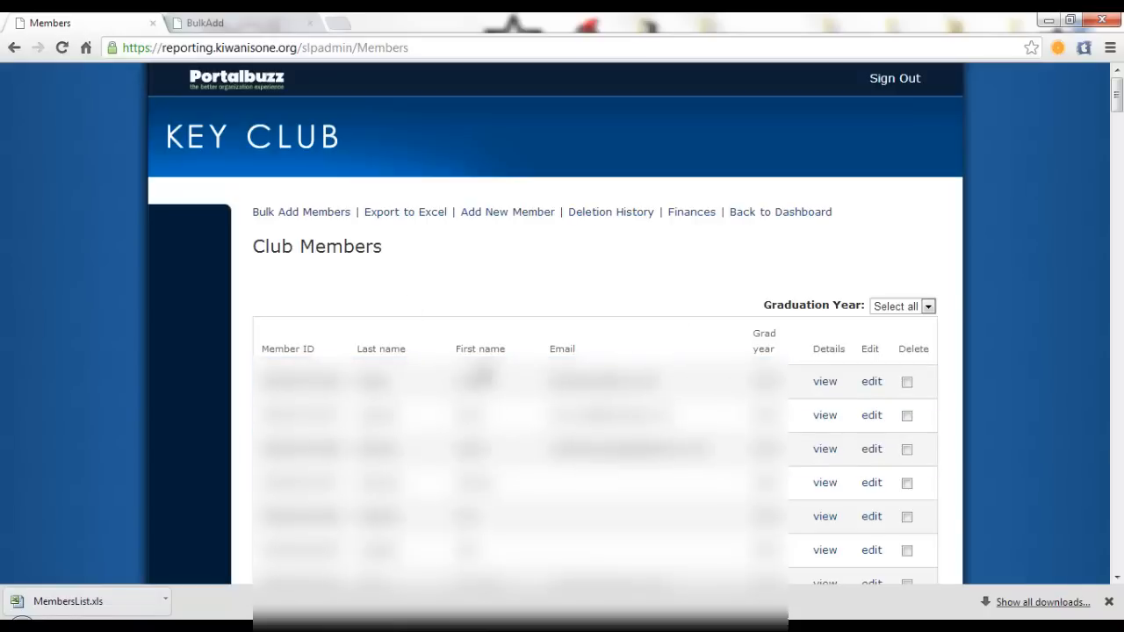
pyautogui.moveTo(394, 246)
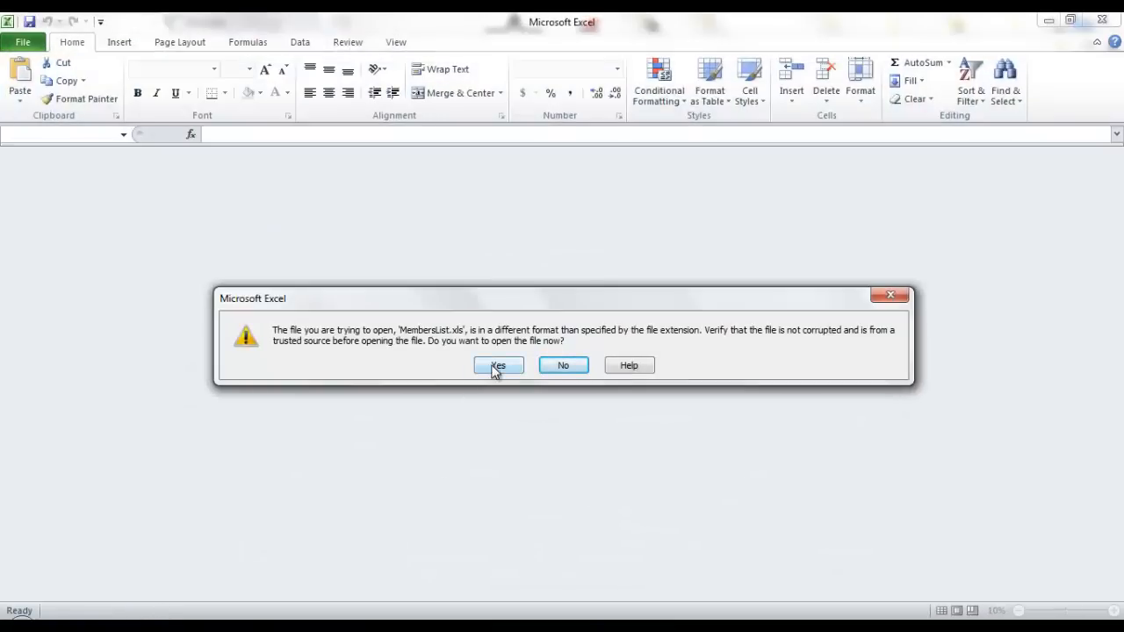
# Accept Excel's file-format warning to open MembersList.xls.
pyautogui.click(497, 366)
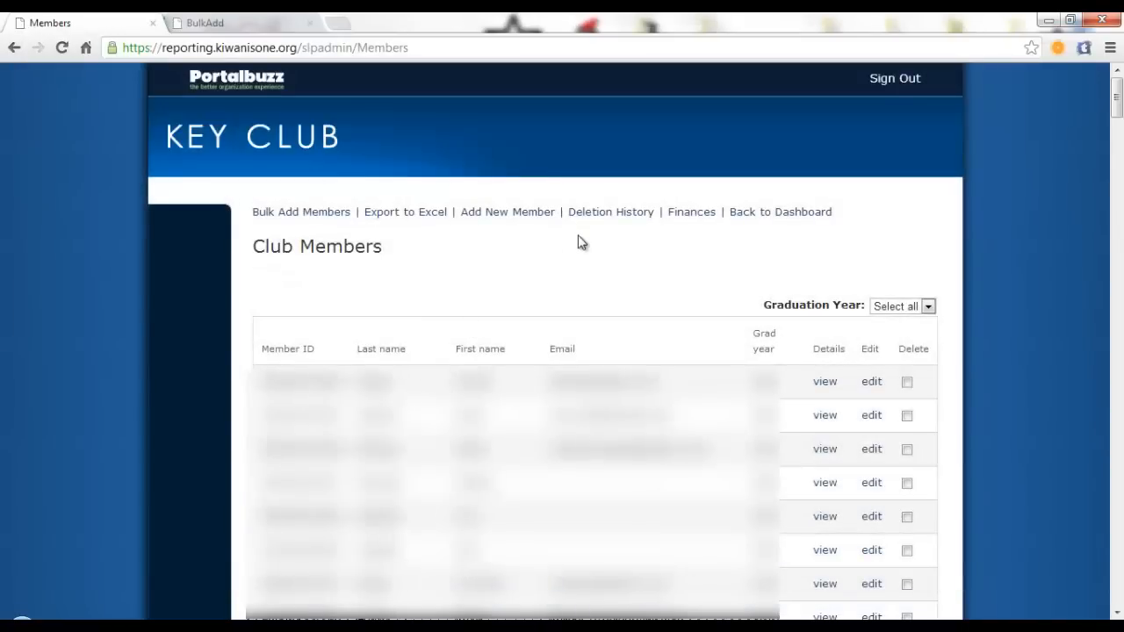
pyautogui.moveTo(470, 241)
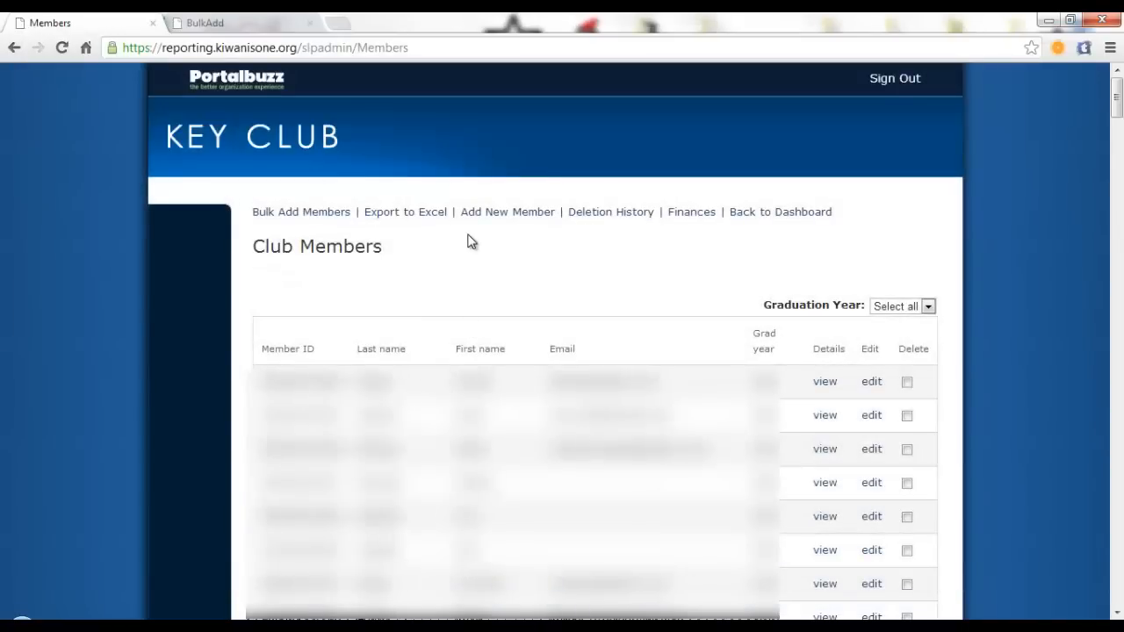
pyautogui.moveTo(523, 241)
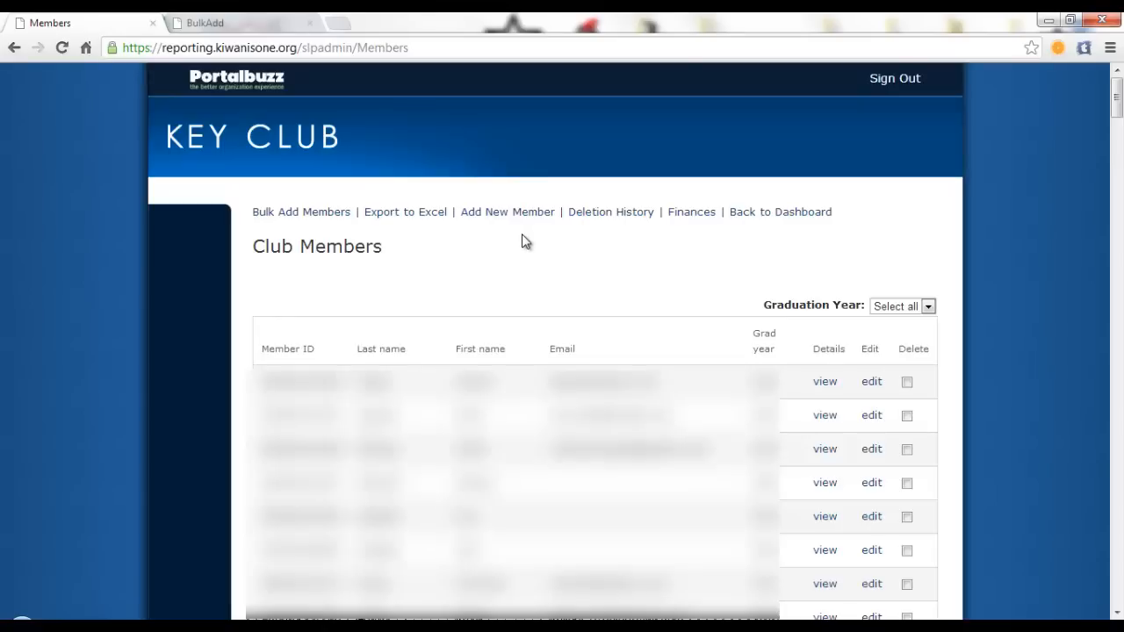
pyautogui.moveTo(405, 212)
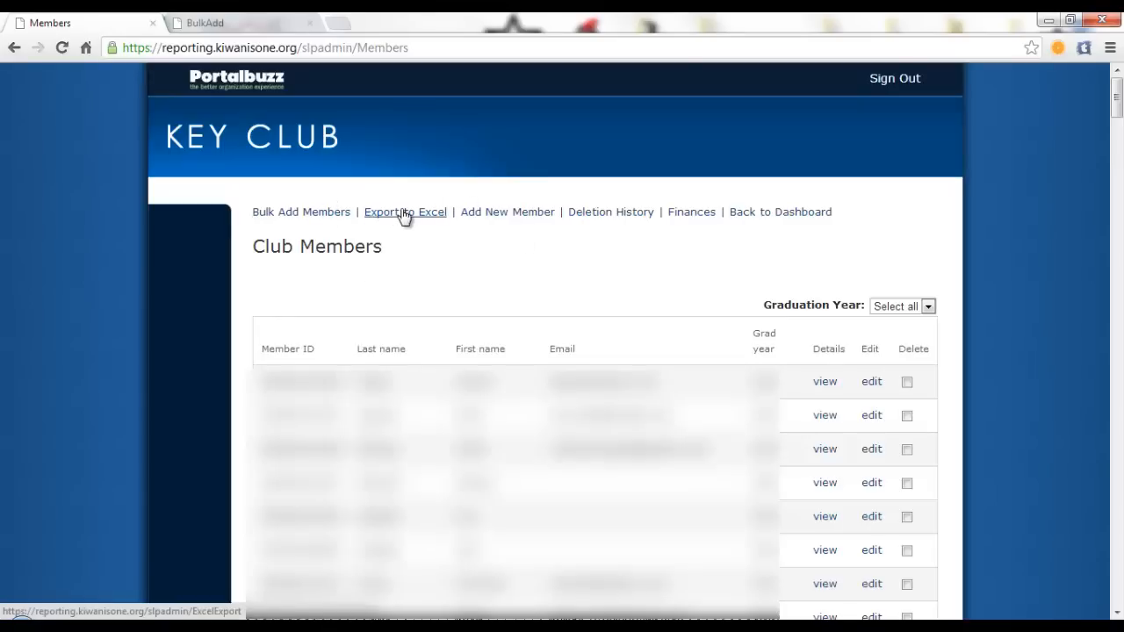
pyautogui.moveTo(996, 171)
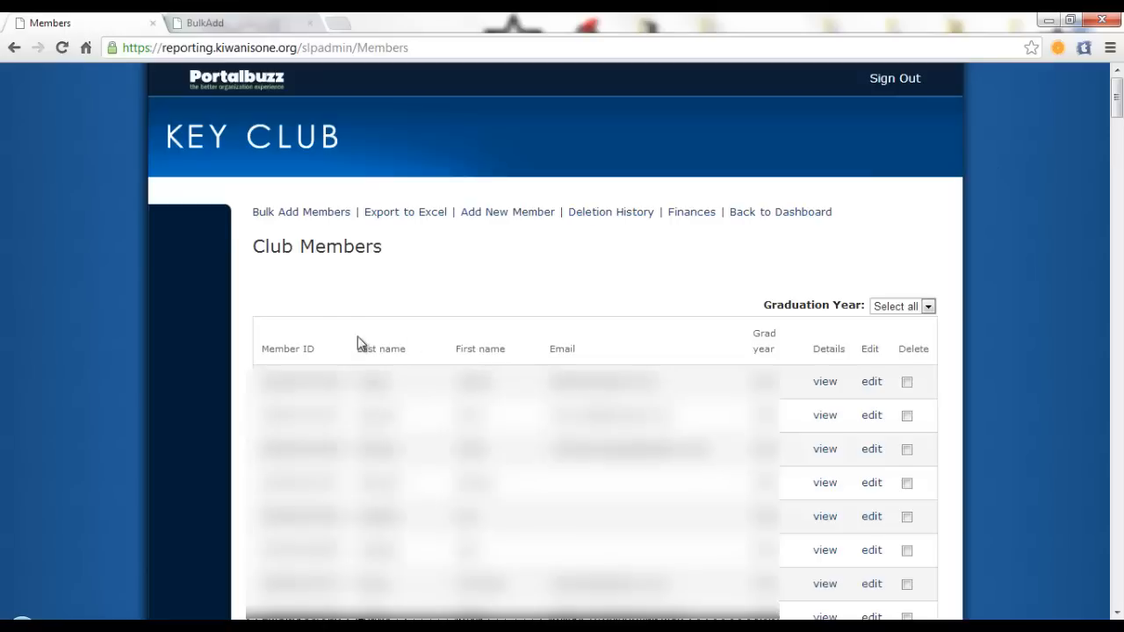
pyautogui.moveTo(294, 303)
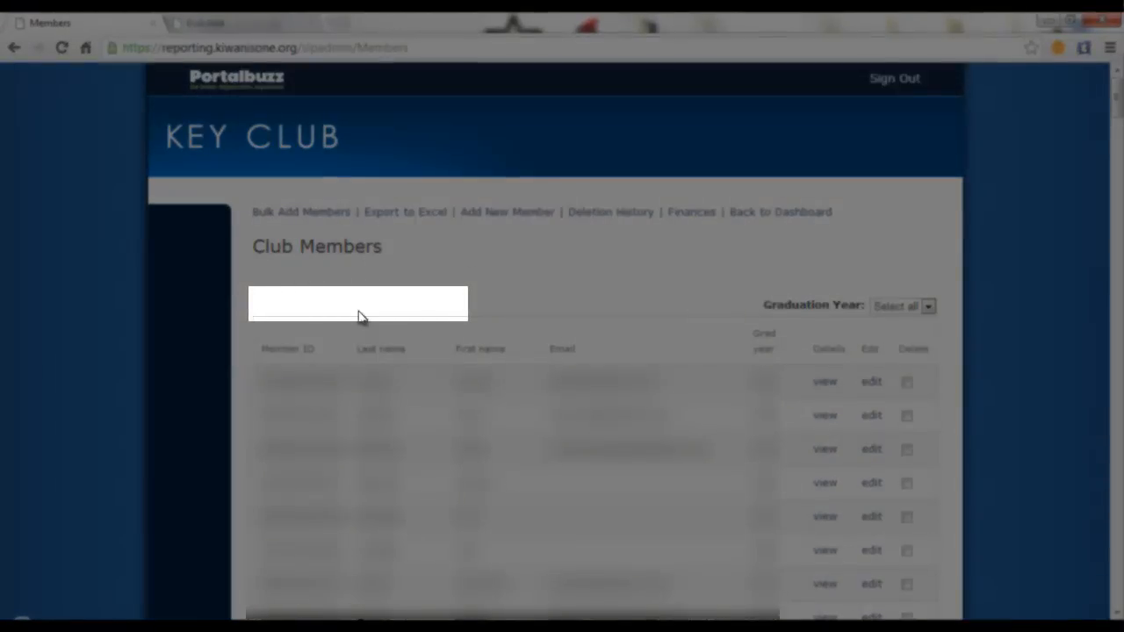
pyautogui.moveTo(407, 271)
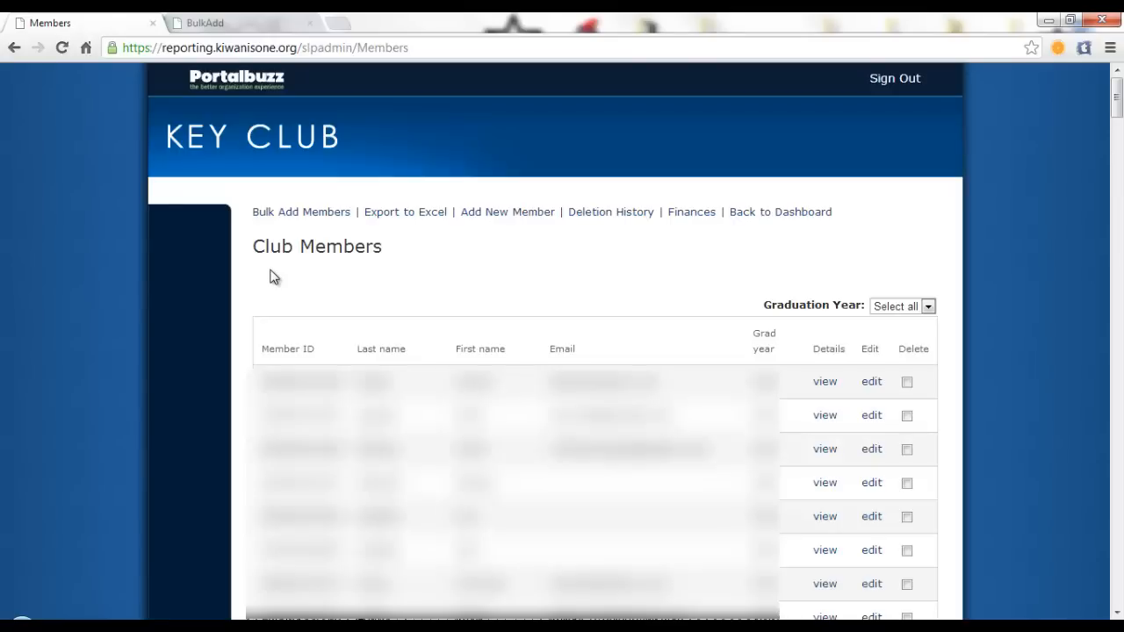
pyautogui.moveTo(271, 289)
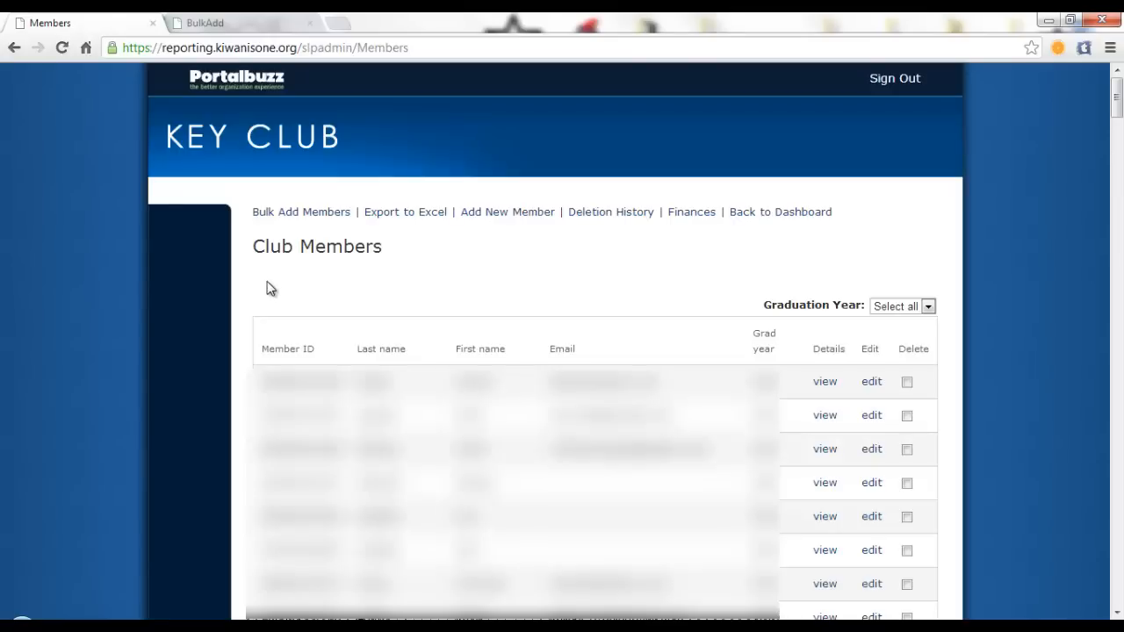
pyautogui.moveTo(327, 281)
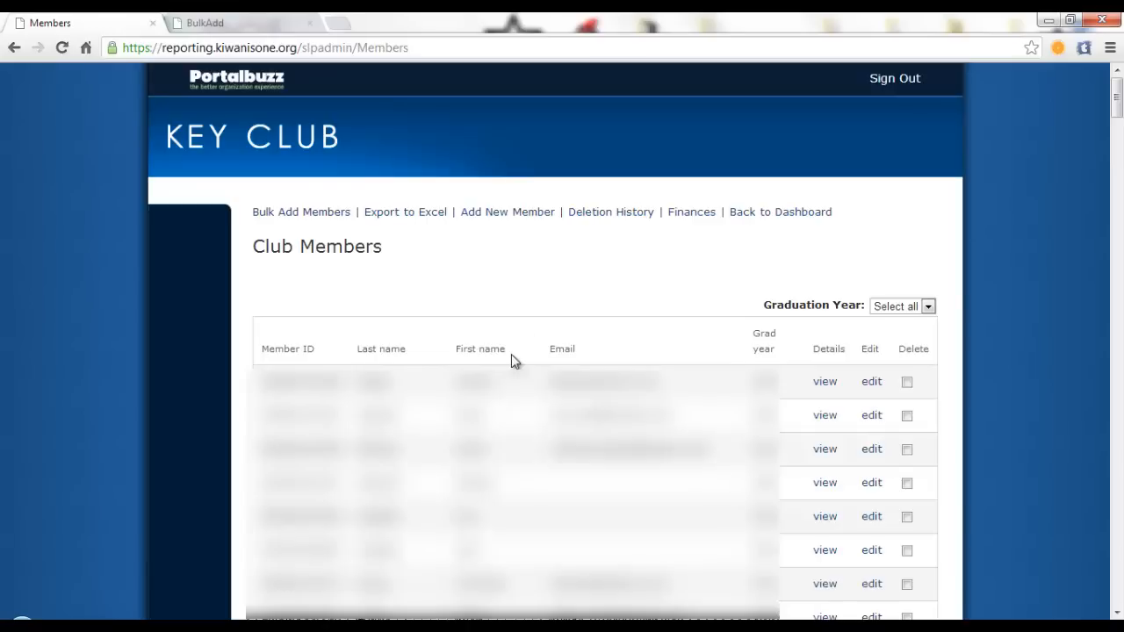
pyautogui.moveTo(620, 305)
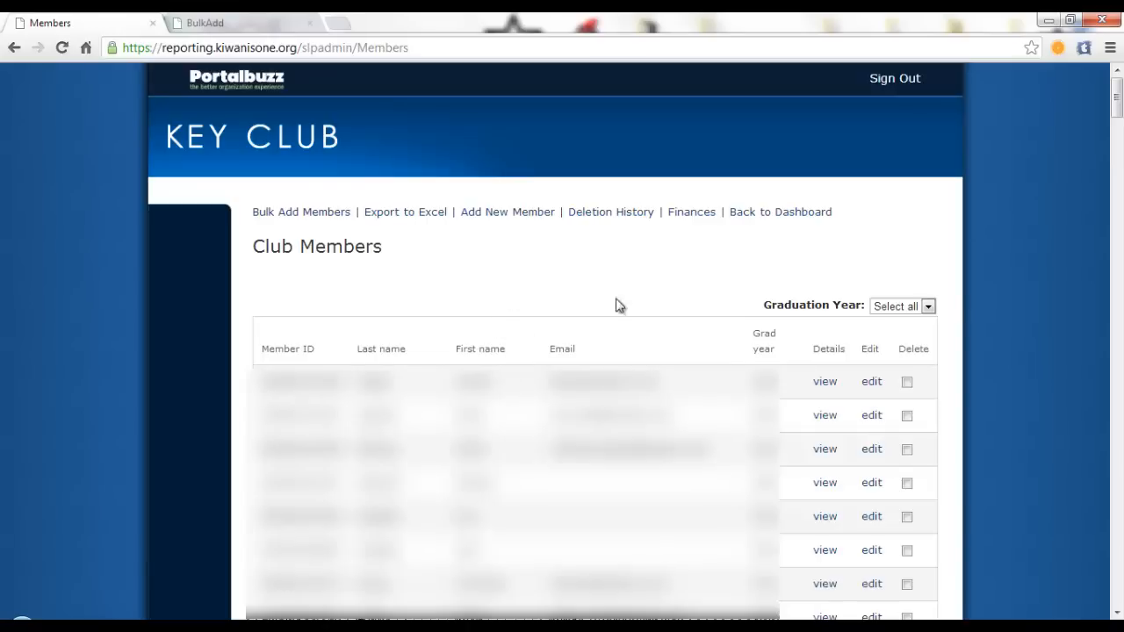
pyautogui.moveTo(368, 285)
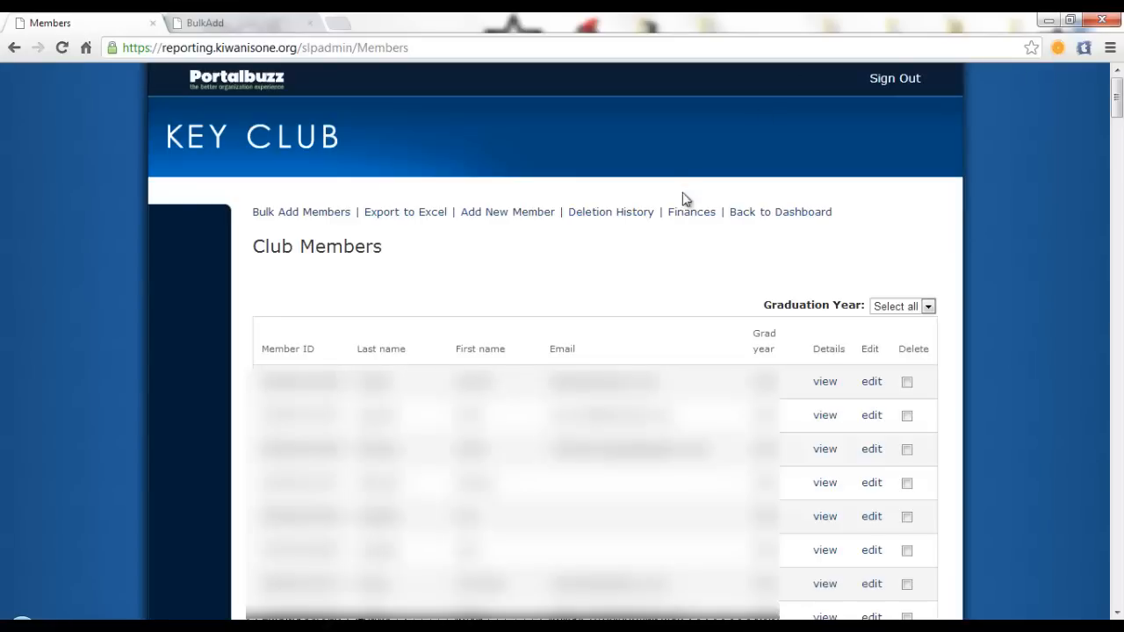
pyautogui.moveTo(543, 181)
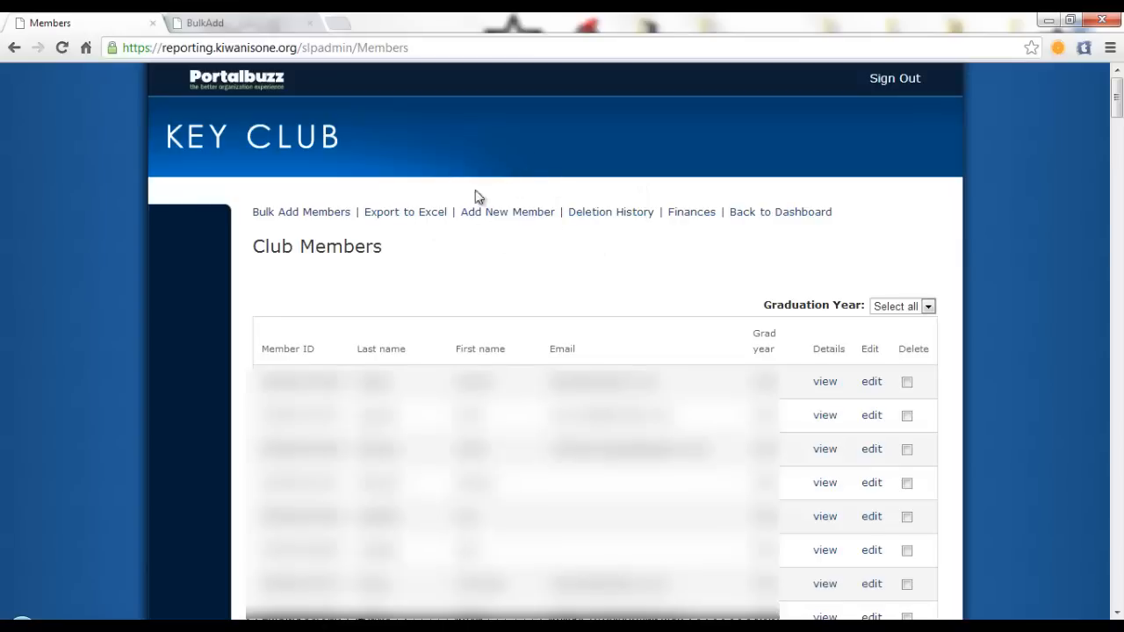
pyautogui.moveTo(367, 195)
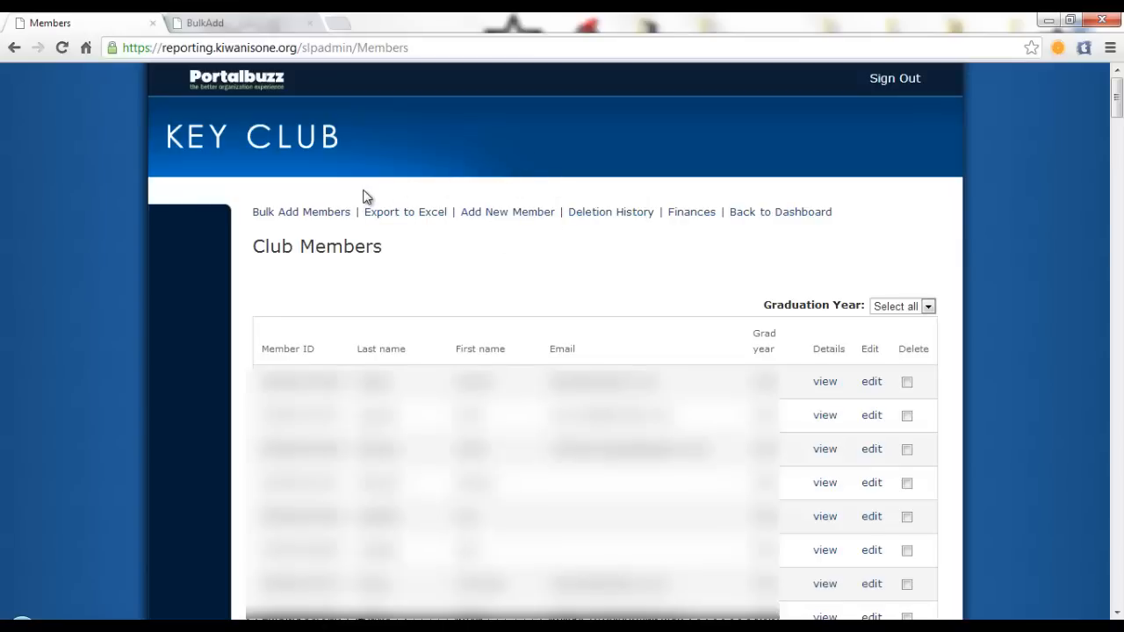